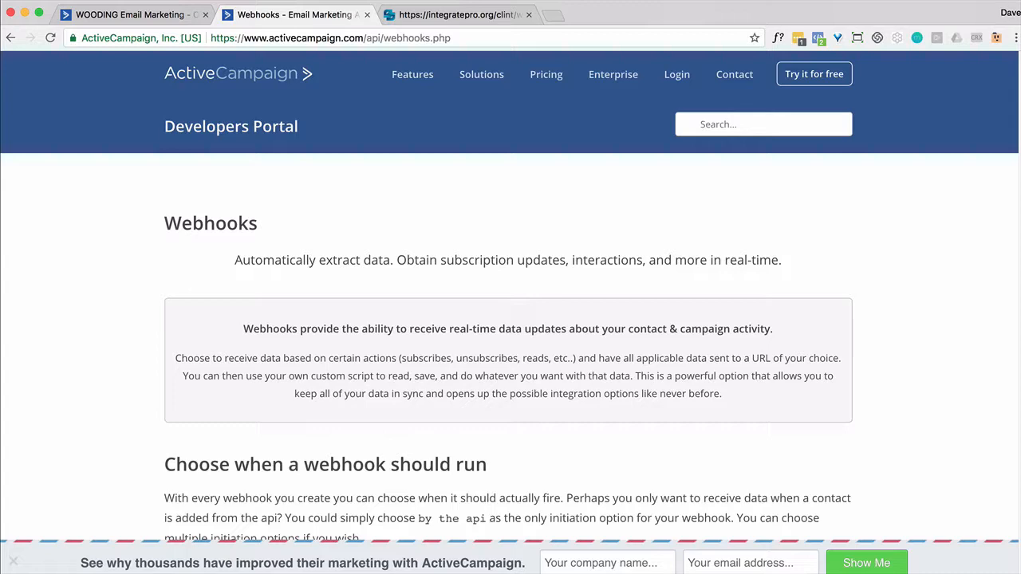
{"action": "mouse_move", "coordinate": [952, 293]}
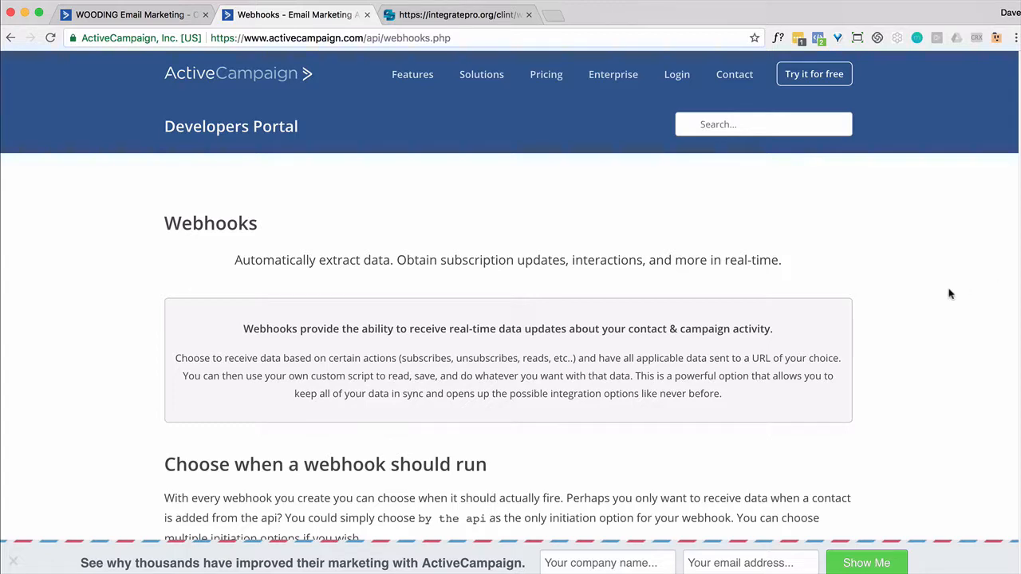
- Scroll through the Webhooks documentation to the new-contact fields, then return to the dashboard
{"action": "scroll", "scroll_direction": "down", "scroll_amount": 3}
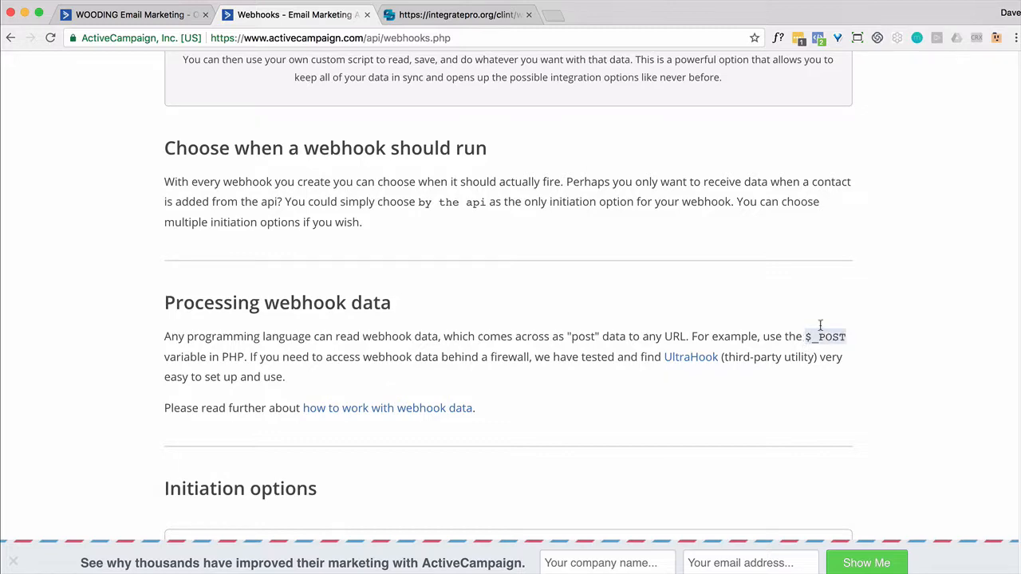
{"action": "scroll", "scroll_direction": "down", "scroll_amount": 3}
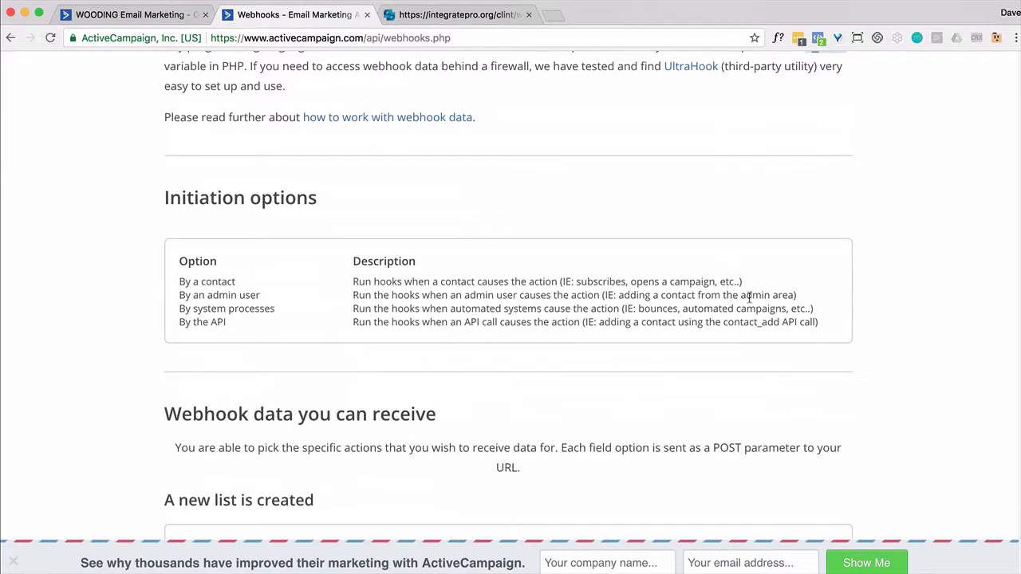
{"action": "scroll", "scroll_direction": "down", "scroll_amount": 3}
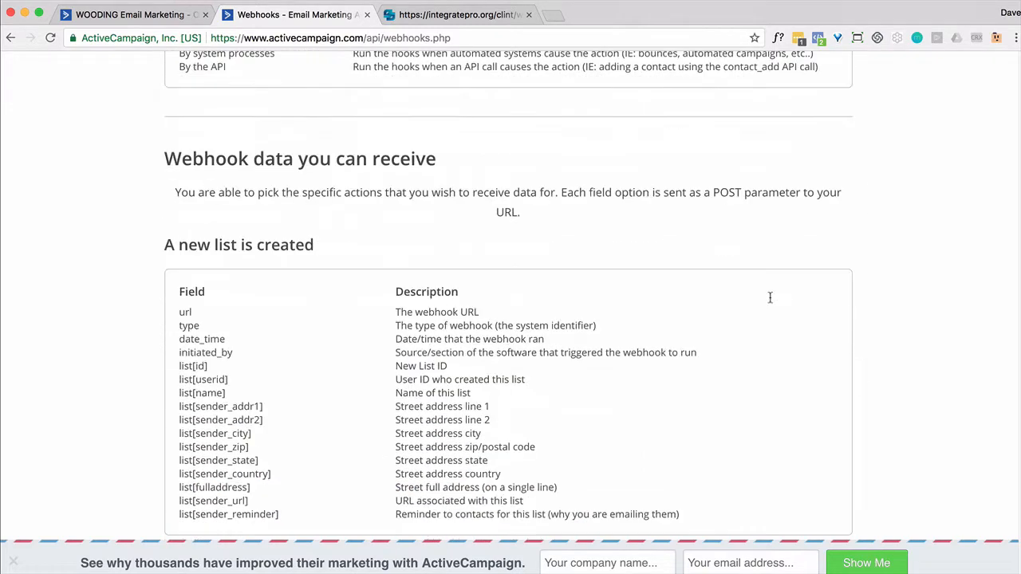
{"action": "mouse_move", "coordinate": [220, 300]}
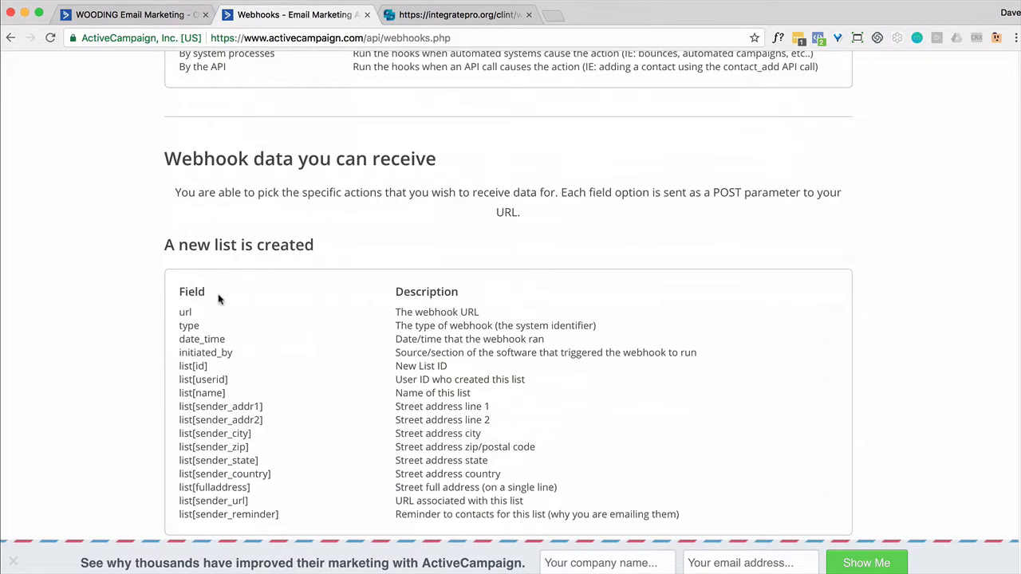
{"action": "scroll", "scroll_direction": "down", "scroll_amount": 3}
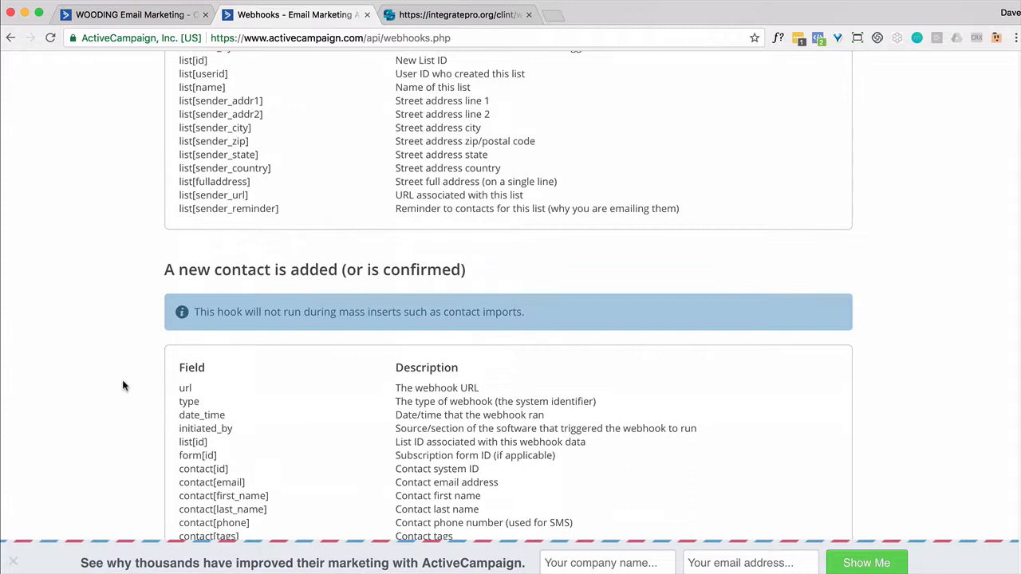
{"action": "scroll", "scroll_direction": "down", "scroll_amount": 3}
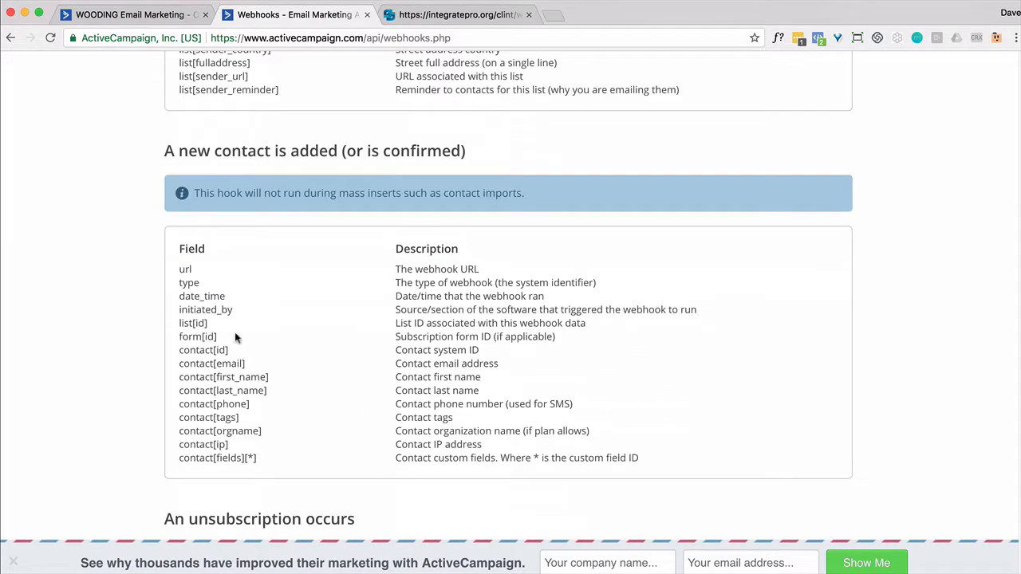
{"action": "mouse_move", "coordinate": [243, 450]}
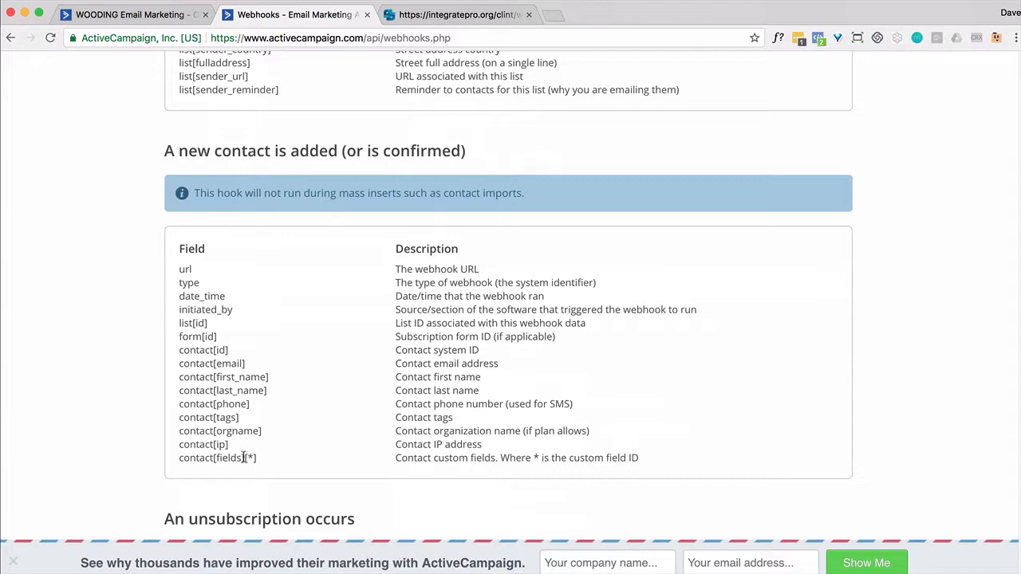
{"action": "left_click", "coordinate": [128, 14]}
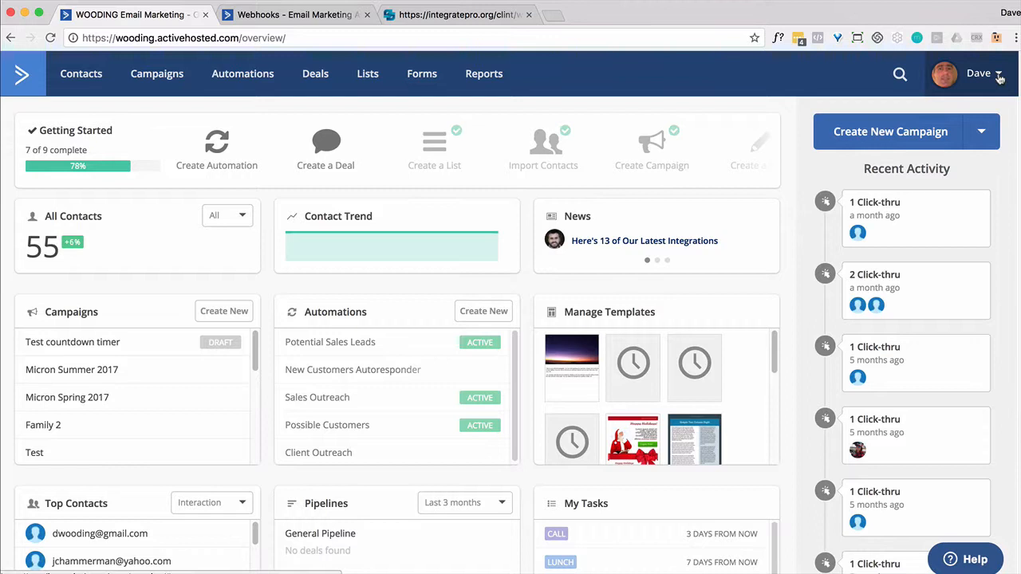
- Go to My Settings from the profile menu to reach the Webhooks settings
{"action": "left_click", "coordinate": [979, 74]}
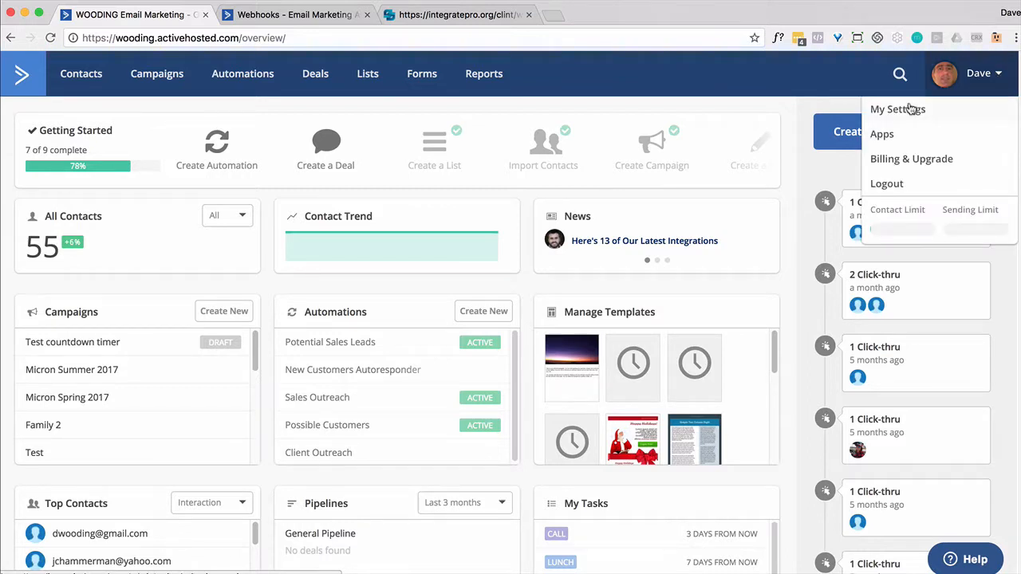
{"action": "left_click", "coordinate": [897, 108]}
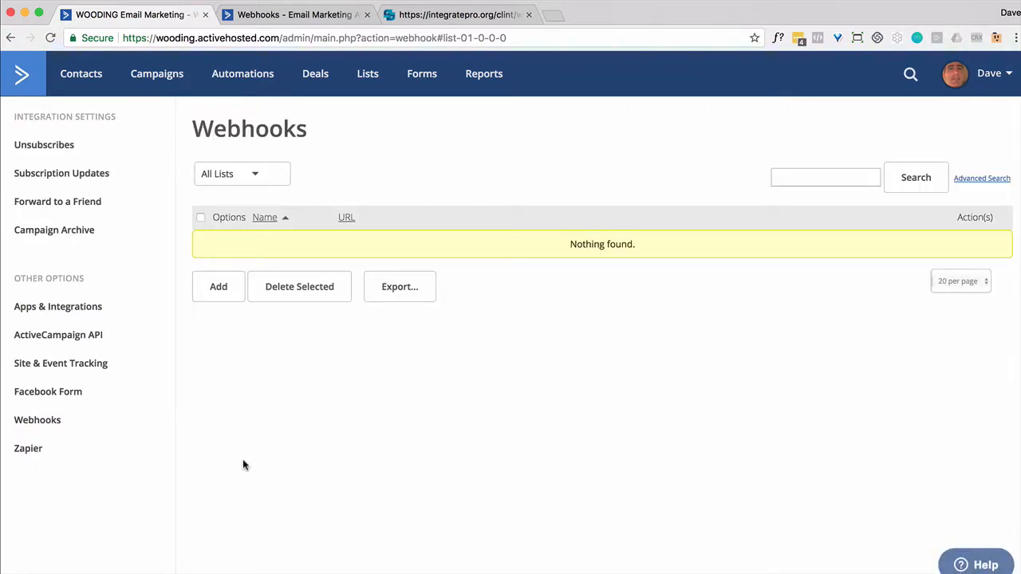
{"action": "mouse_move", "coordinate": [217, 290]}
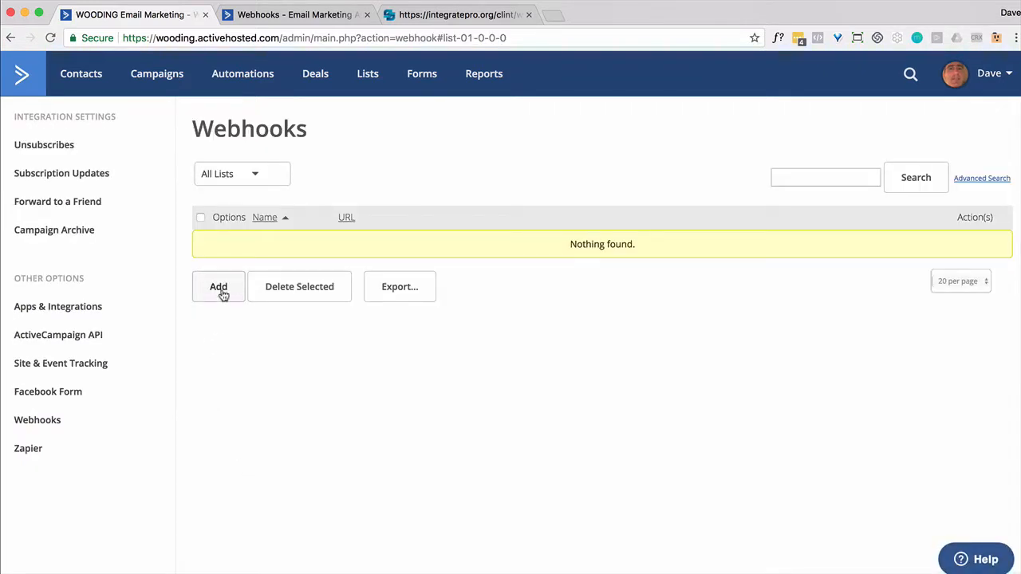
{"action": "left_click", "coordinate": [217, 287]}
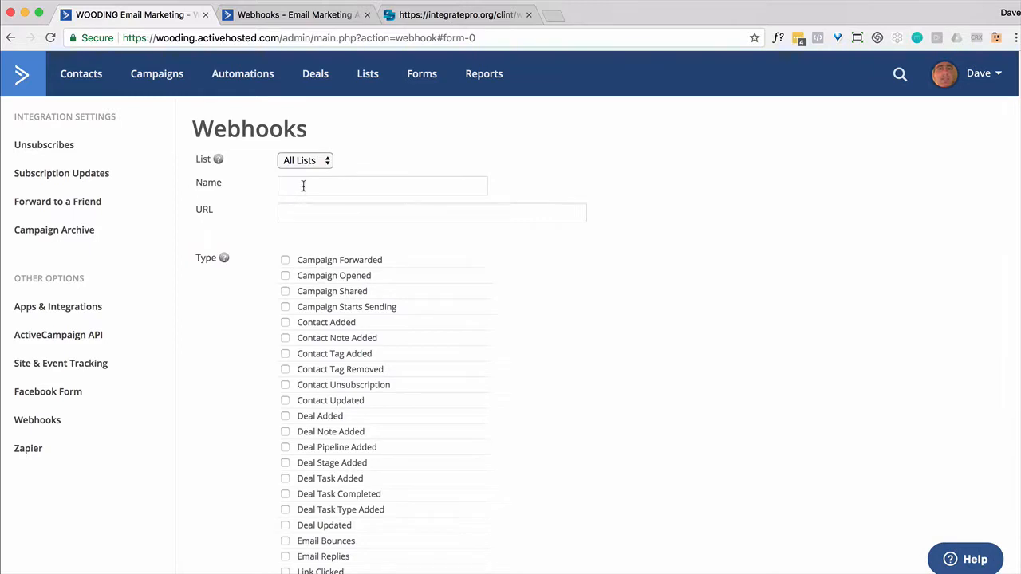
{"action": "type", "text": "My Webhook"}
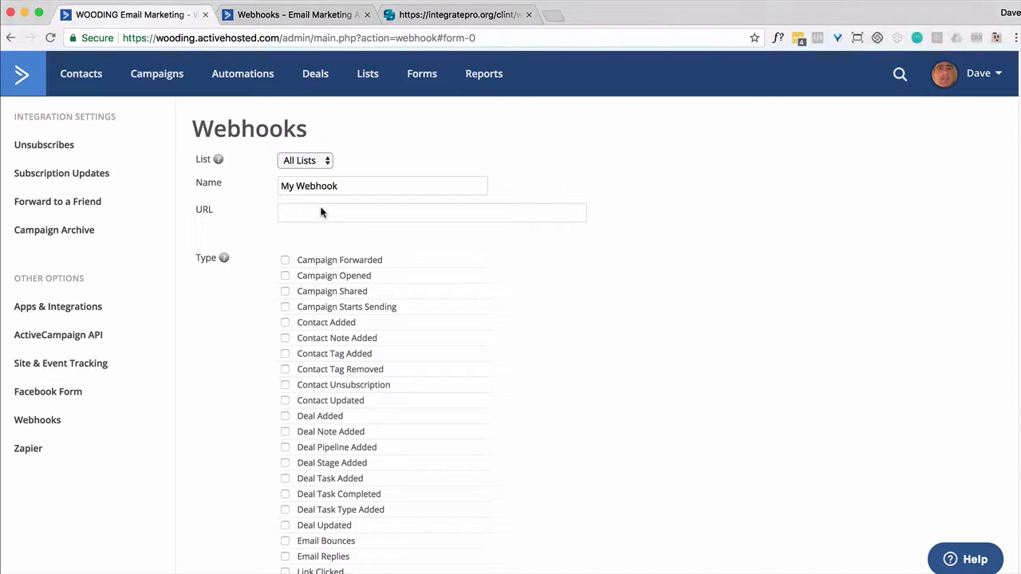
{"action": "left_click", "coordinate": [430, 212]}
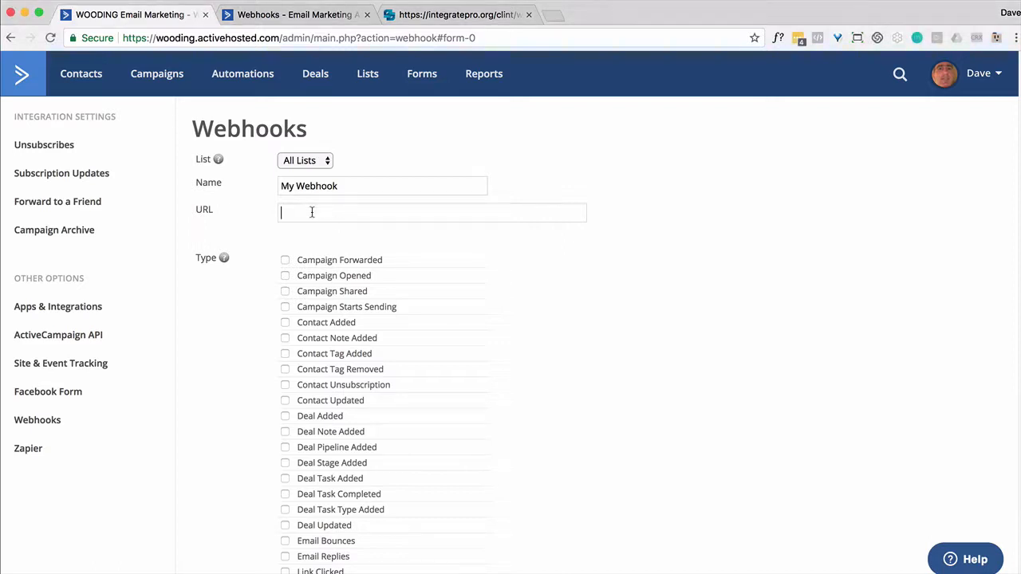
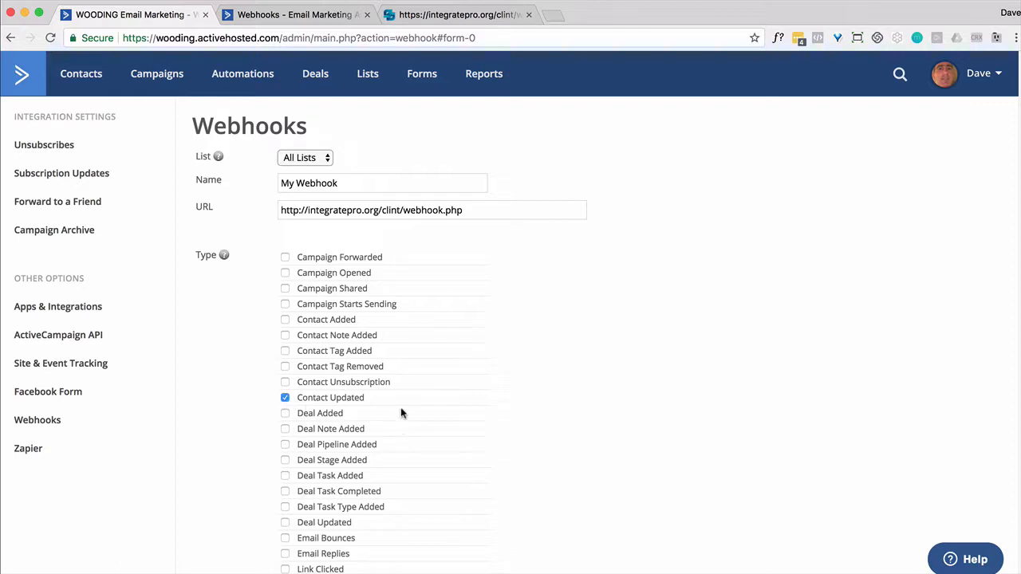
{"action": "scroll", "scroll_direction": "down", "scroll_amount": 3}
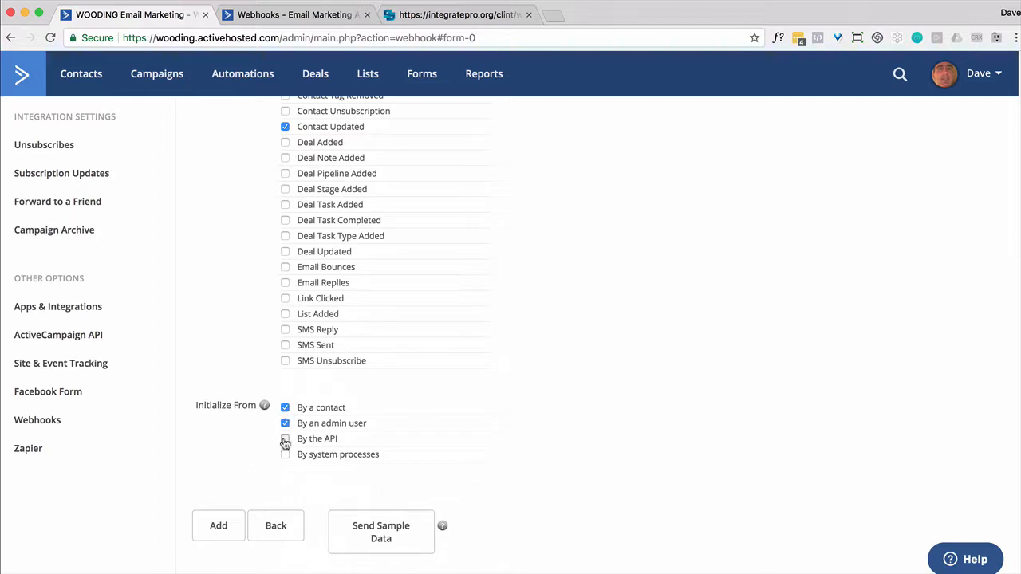
{"action": "scroll", "scroll_direction": "up", "scroll_amount": 3}
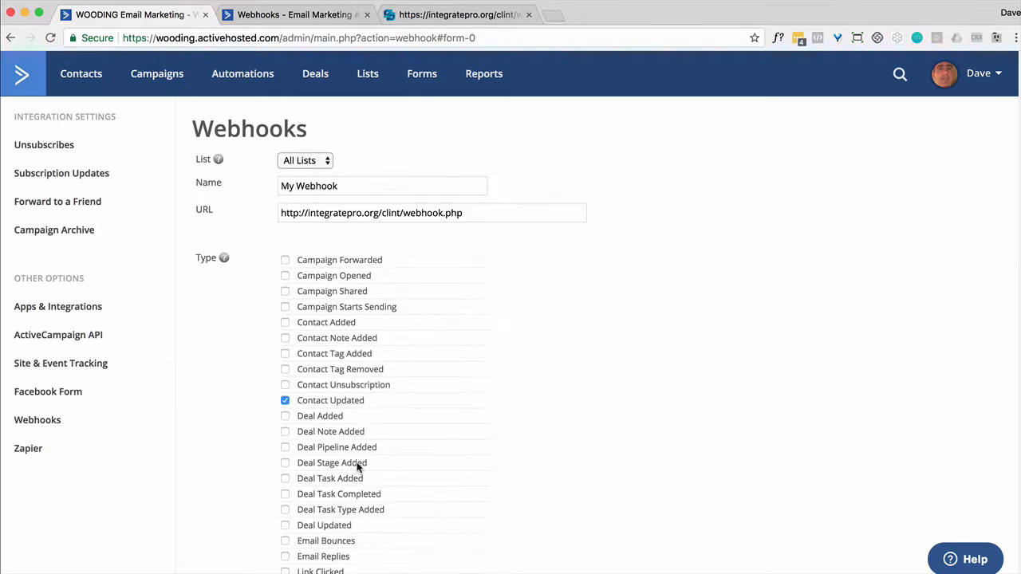
{"action": "mouse_move", "coordinate": [415, 227]}
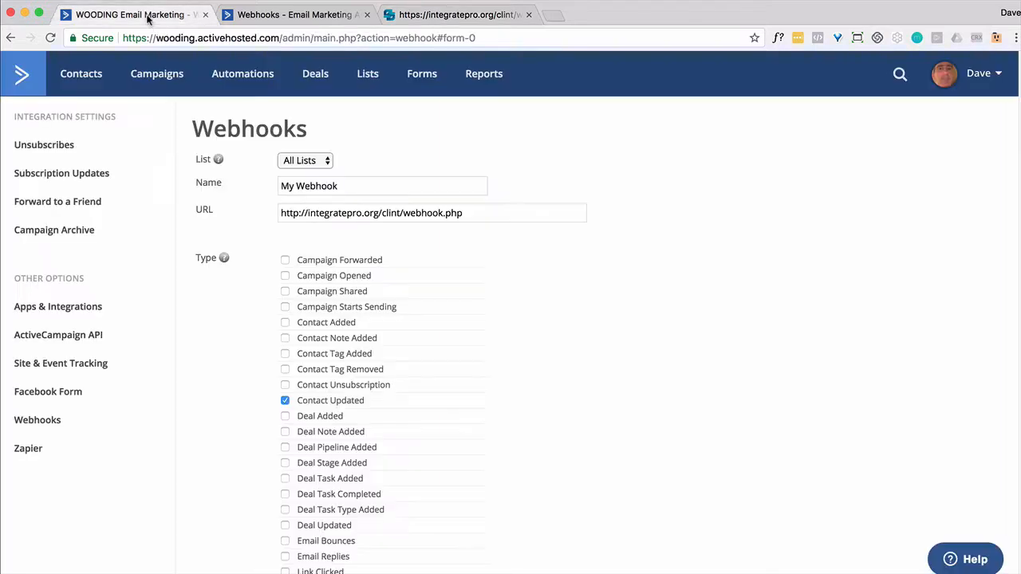
- Send sample data to the webhook URL and switch to the integratepro.org page receiving it
{"action": "scroll", "scroll_direction": "down", "scroll_amount": 3}
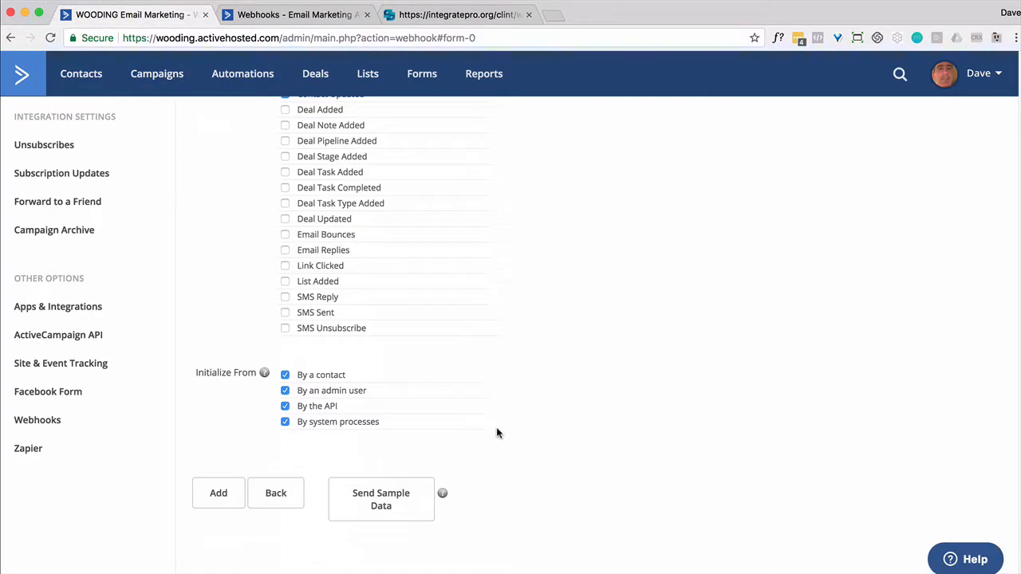
{"action": "mouse_move", "coordinate": [386, 501]}
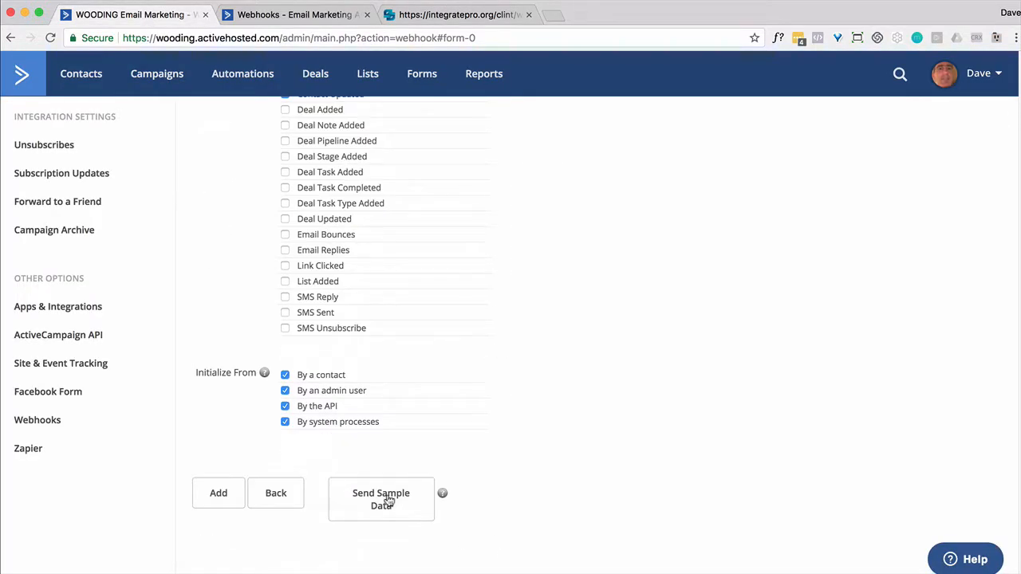
{"action": "left_click", "coordinate": [379, 499]}
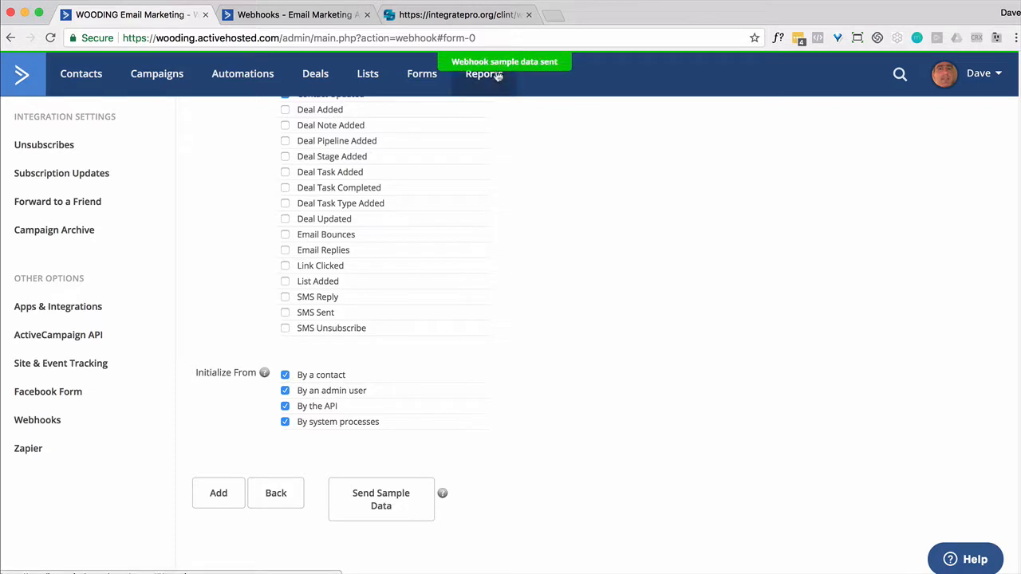
{"action": "scroll", "scroll_direction": "up", "scroll_amount": 3}
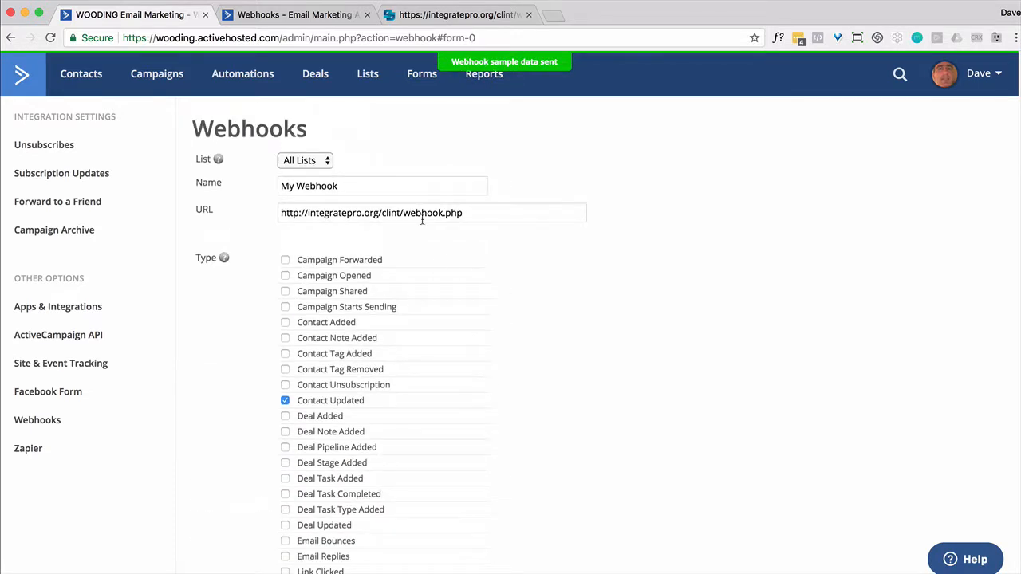
{"action": "left_click", "coordinate": [457, 14]}
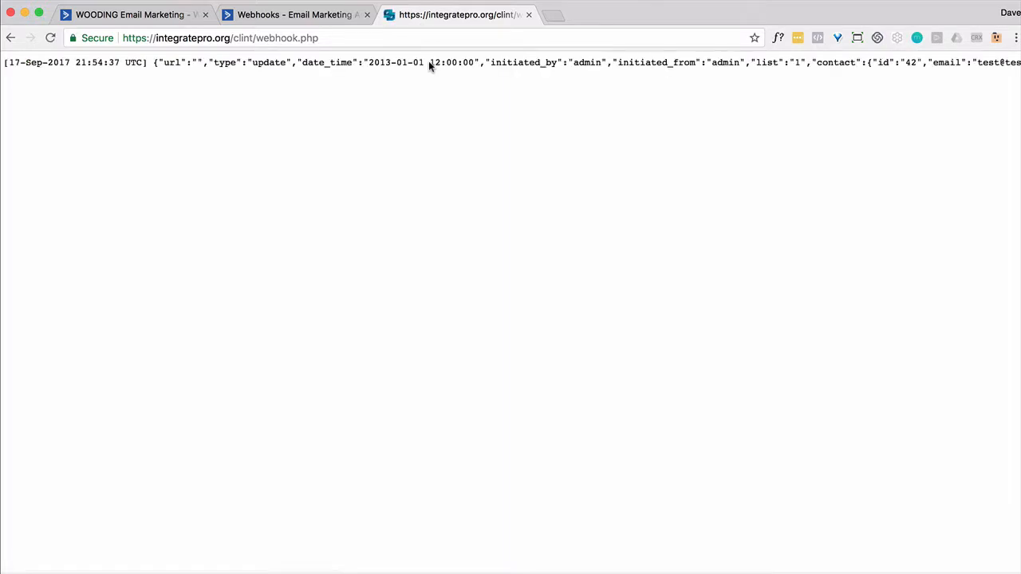
{"action": "mouse_move", "coordinate": [431, 64]}
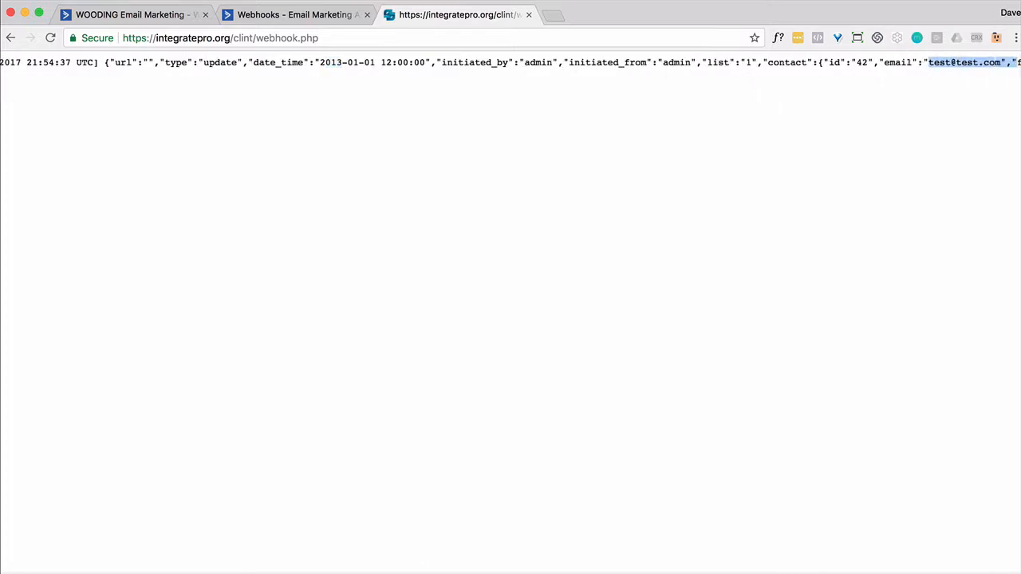
- Inspect the logged contact-update payload, then return to the ActiveCampaign webhook settings
{"action": "scroll", "scroll_direction": "right", "scroll_amount": 3}
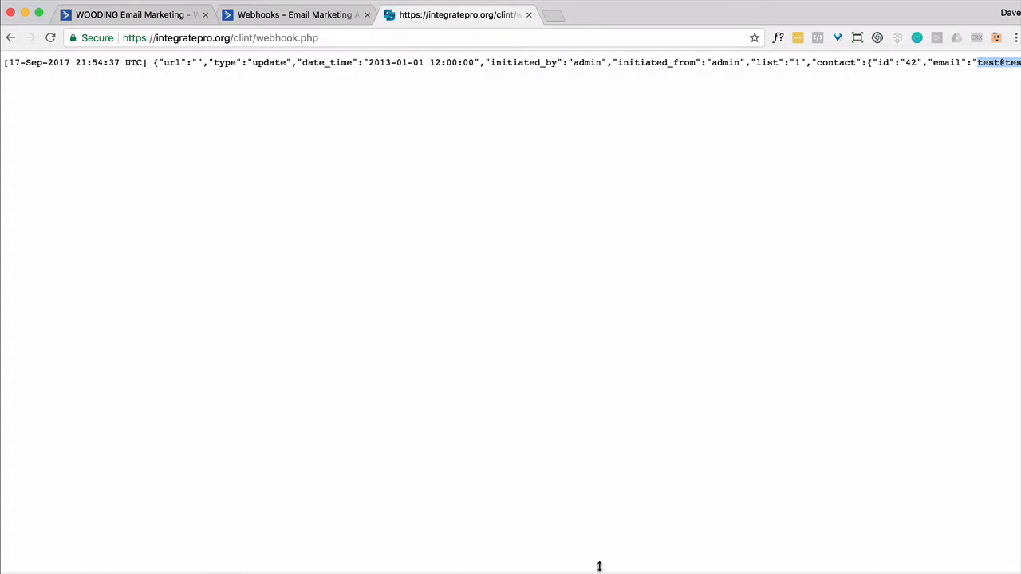
{"action": "mouse_move", "coordinate": [521, 374]}
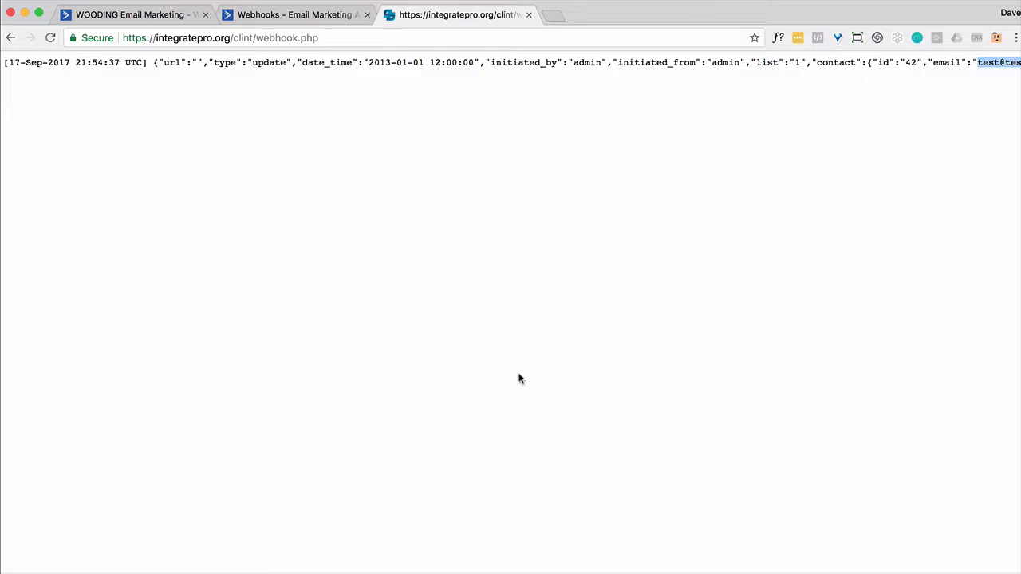
{"action": "left_click", "coordinate": [128, 15]}
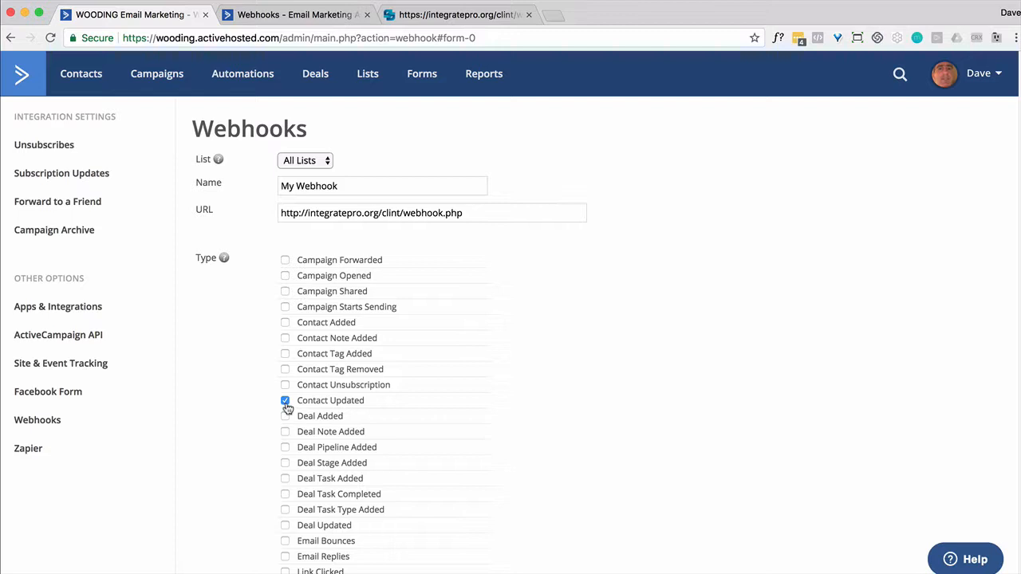
- Create a new automation from scratch without a start trigger
{"action": "left_click", "coordinate": [243, 73]}
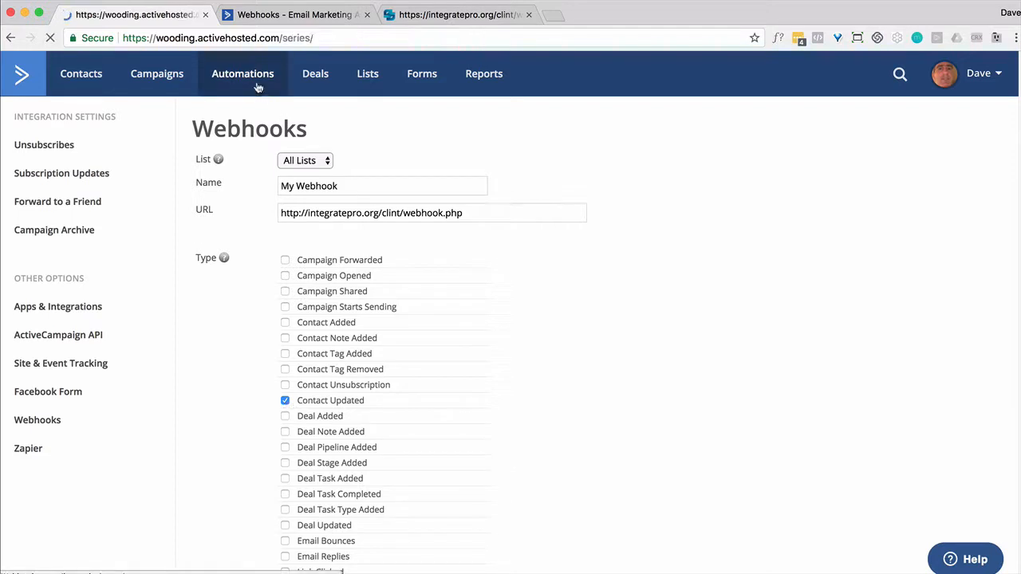
{"action": "left_click", "coordinate": [242, 74]}
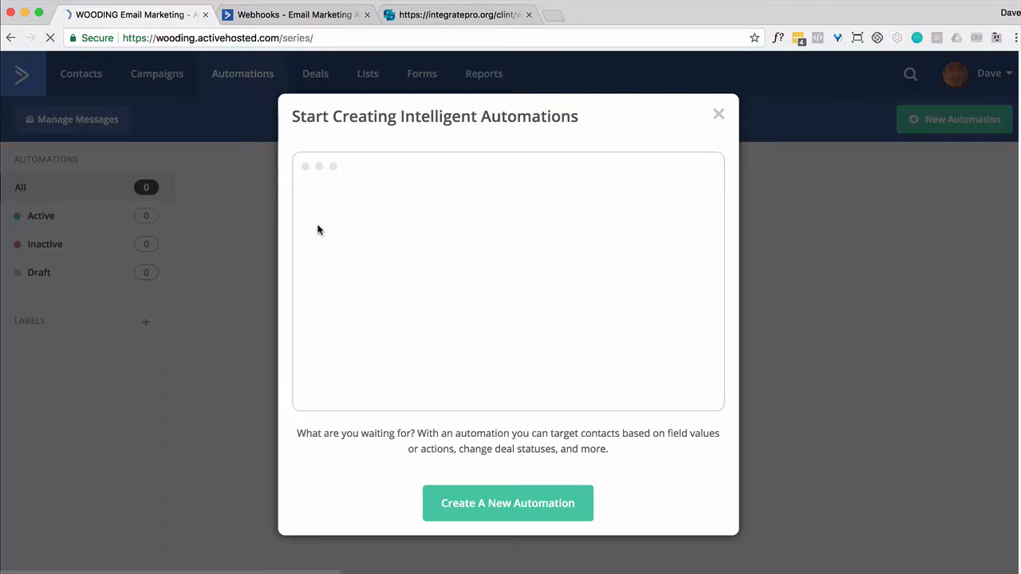
{"action": "left_click", "coordinate": [508, 503]}
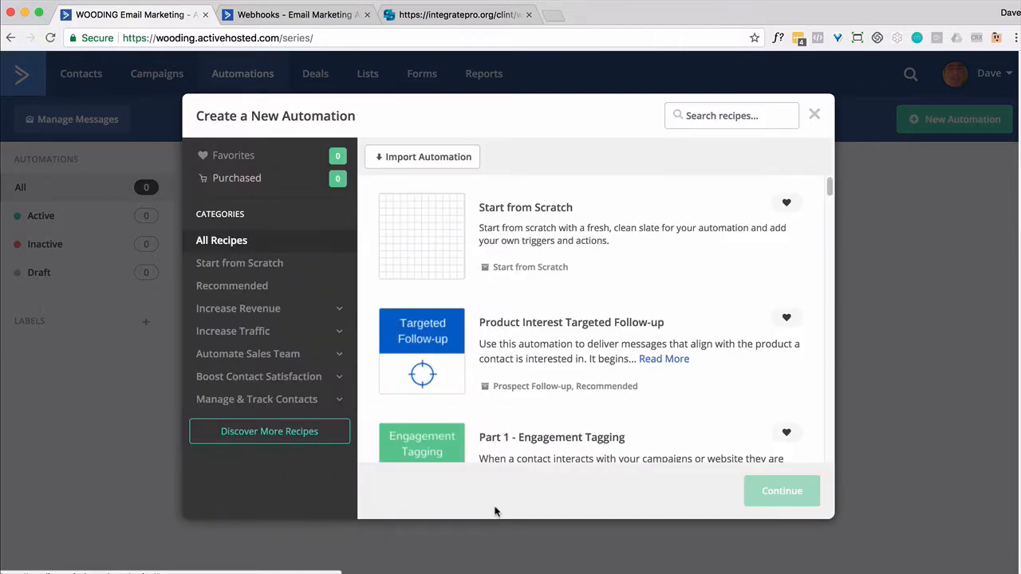
{"action": "left_click", "coordinate": [448, 236]}
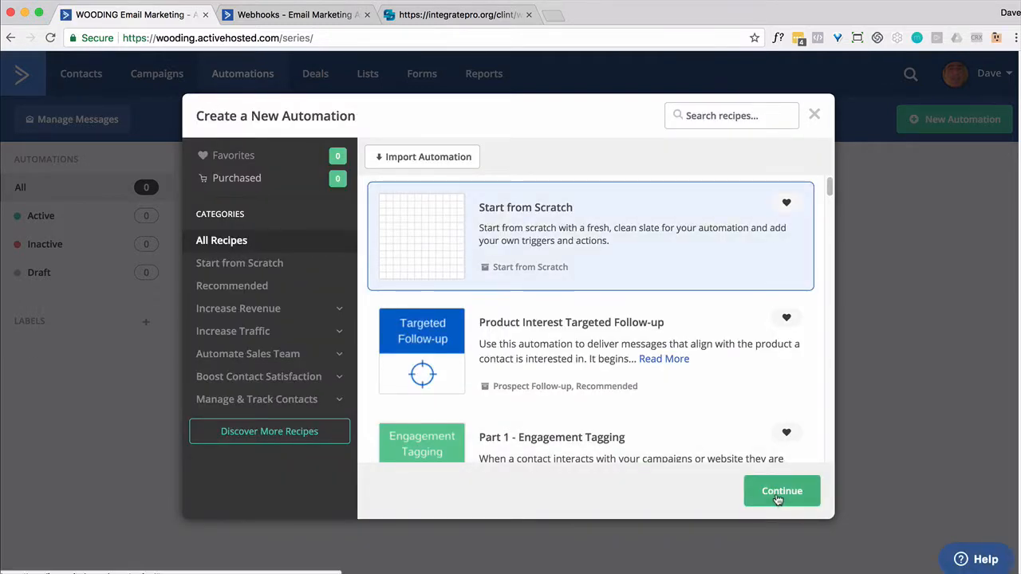
{"action": "left_click", "coordinate": [782, 491]}
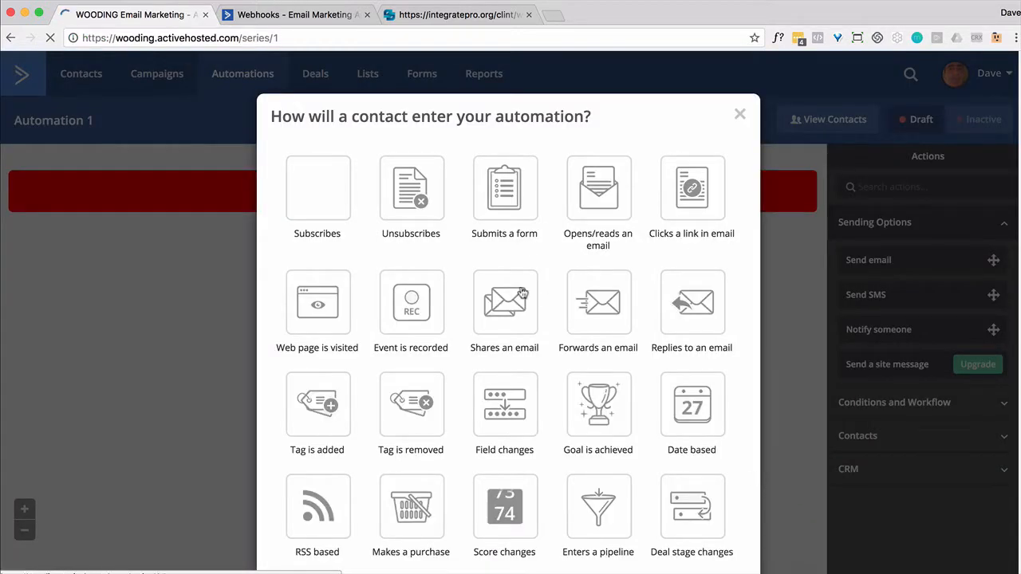
{"action": "scroll", "scroll_direction": "down", "scroll_amount": 3}
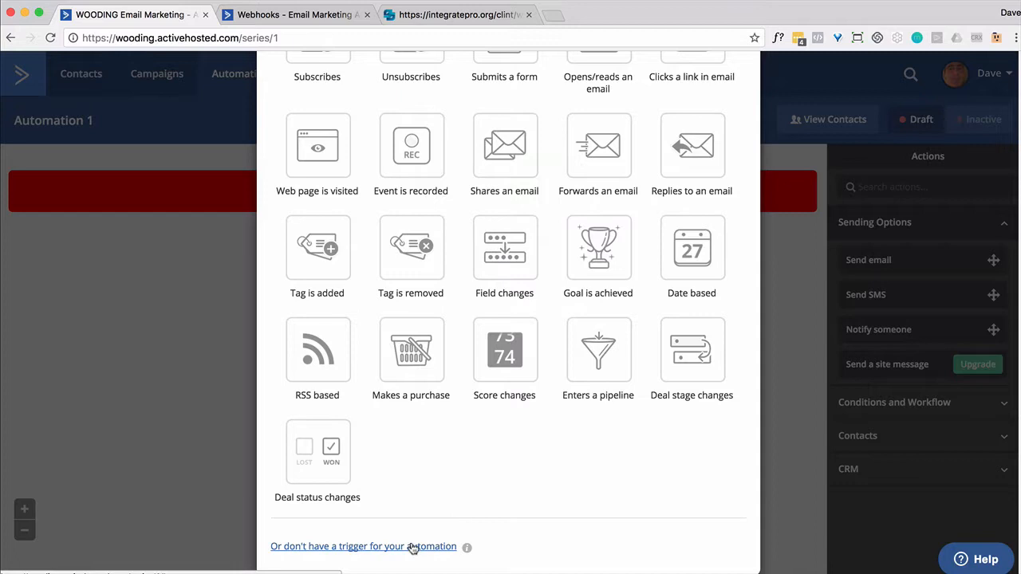
{"action": "left_click", "coordinate": [363, 546]}
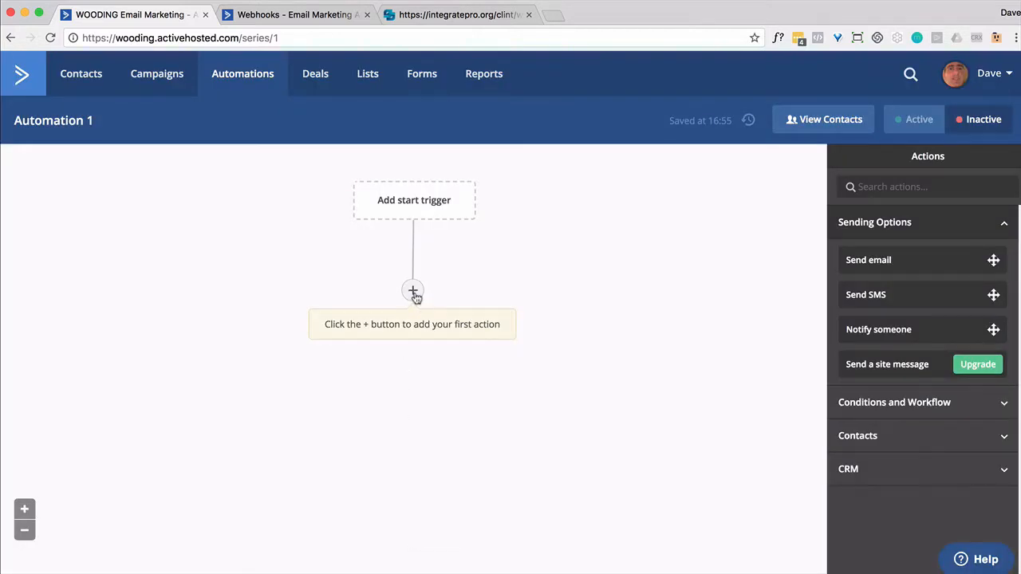
{"action": "left_click", "coordinate": [413, 290]}
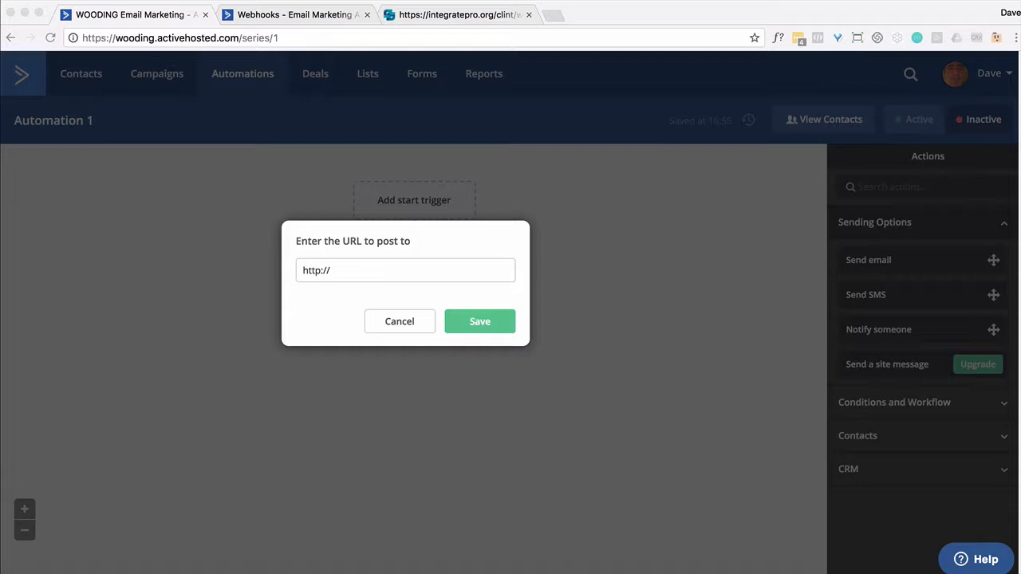
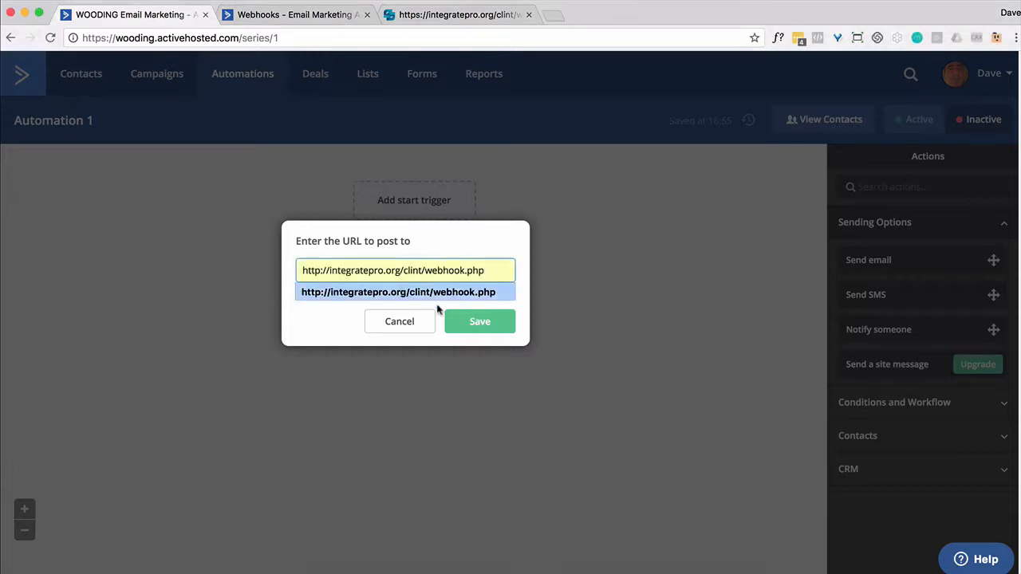
{"action": "left_click", "coordinate": [478, 320]}
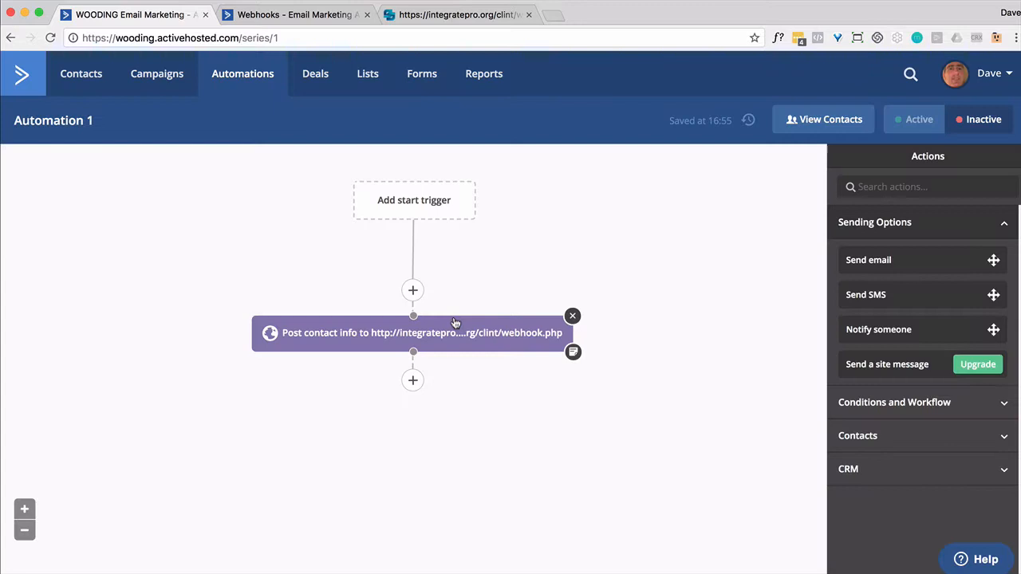
{"action": "left_click", "coordinate": [412, 379]}
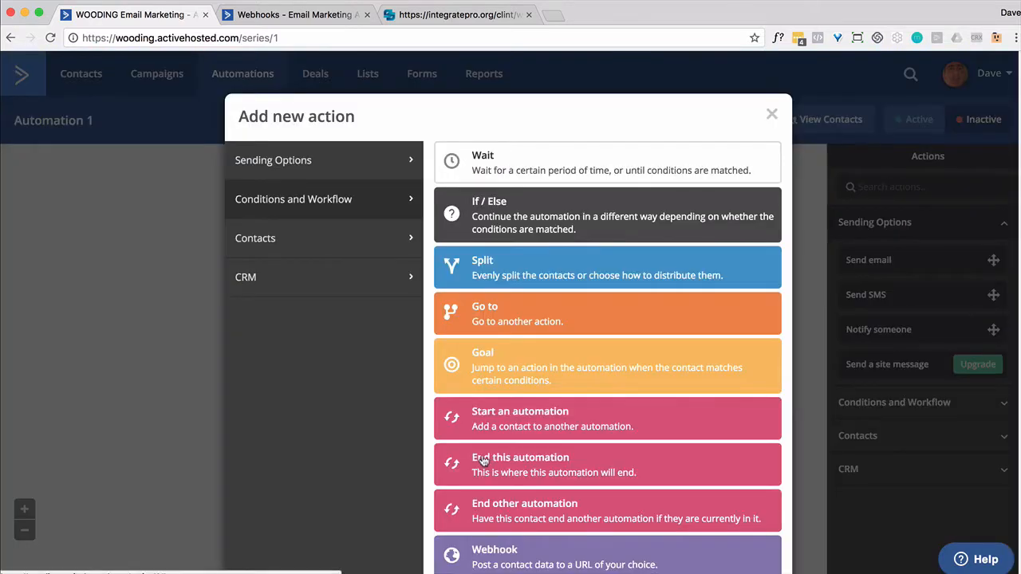
{"action": "left_click", "coordinate": [772, 113]}
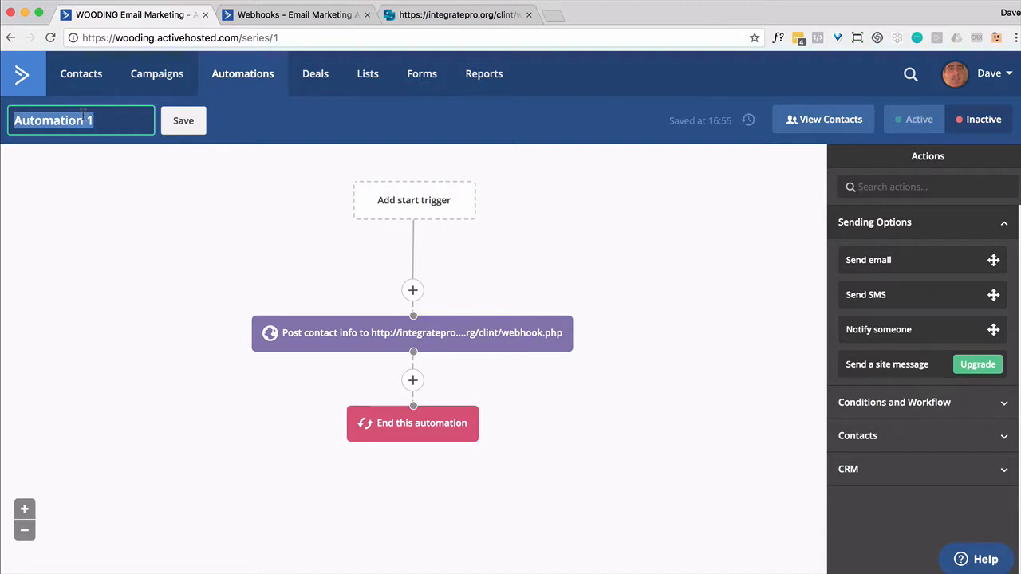
- Name the automation Webhook
{"action": "type", "text": "Webhook"}
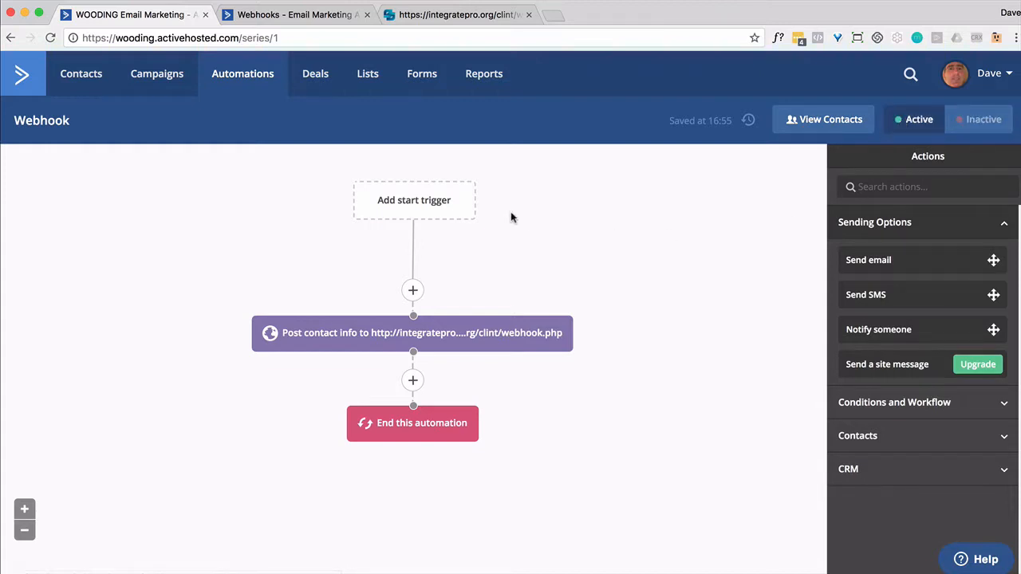
{"action": "mouse_move", "coordinate": [489, 214]}
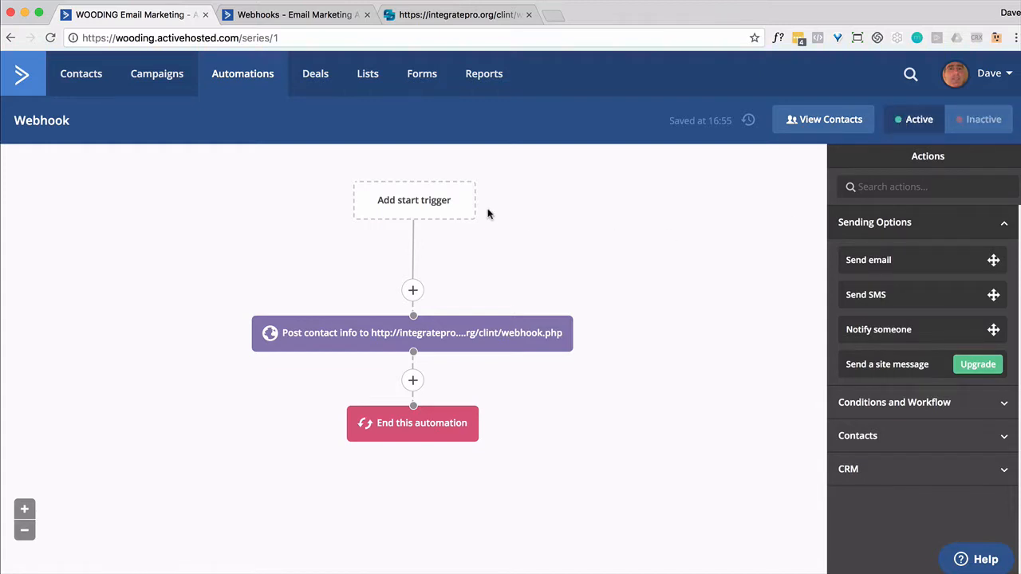
{"action": "mouse_move", "coordinate": [526, 325]}
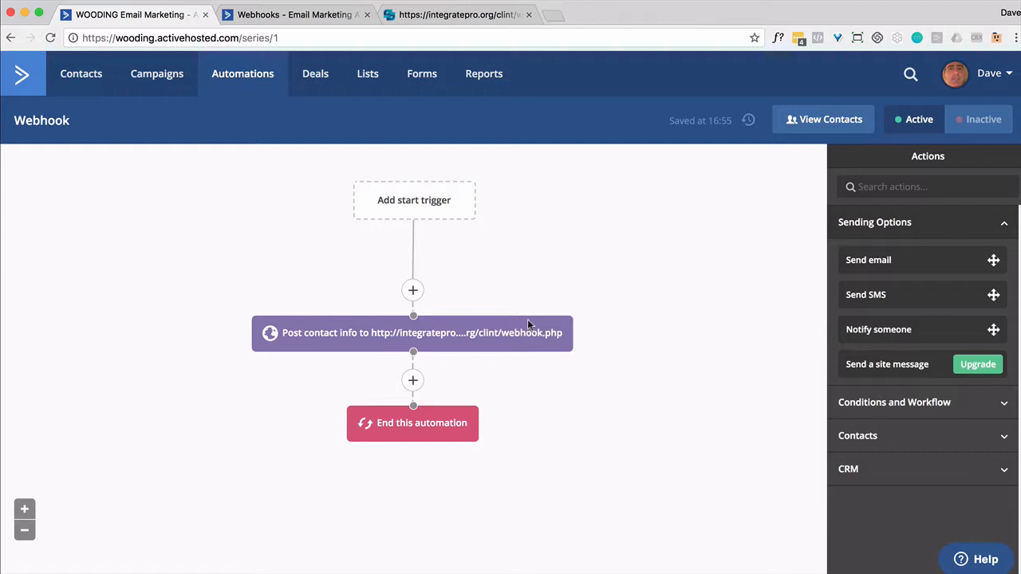
{"action": "mouse_move", "coordinate": [519, 334]}
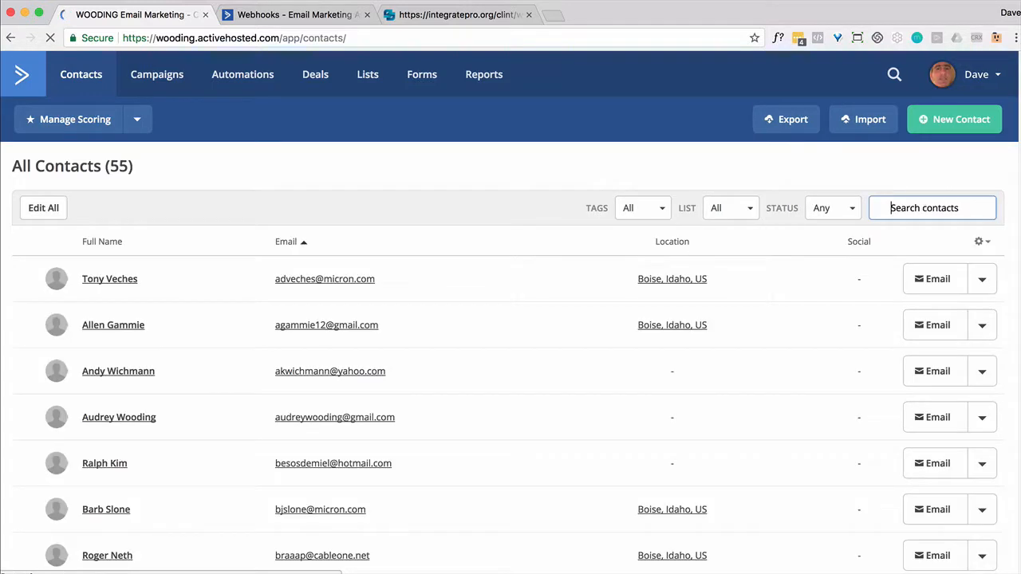
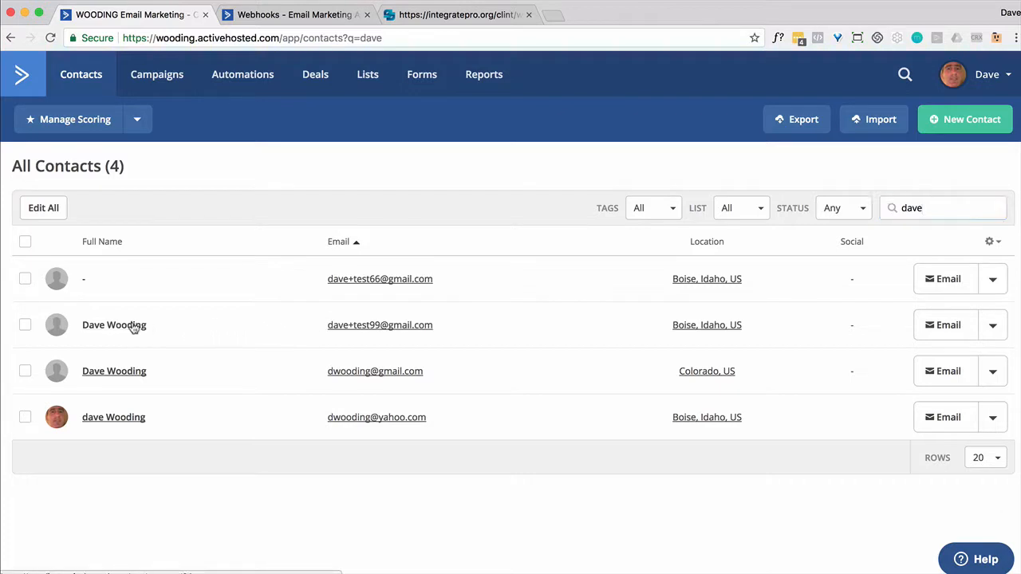
{"action": "left_click", "coordinate": [114, 326]}
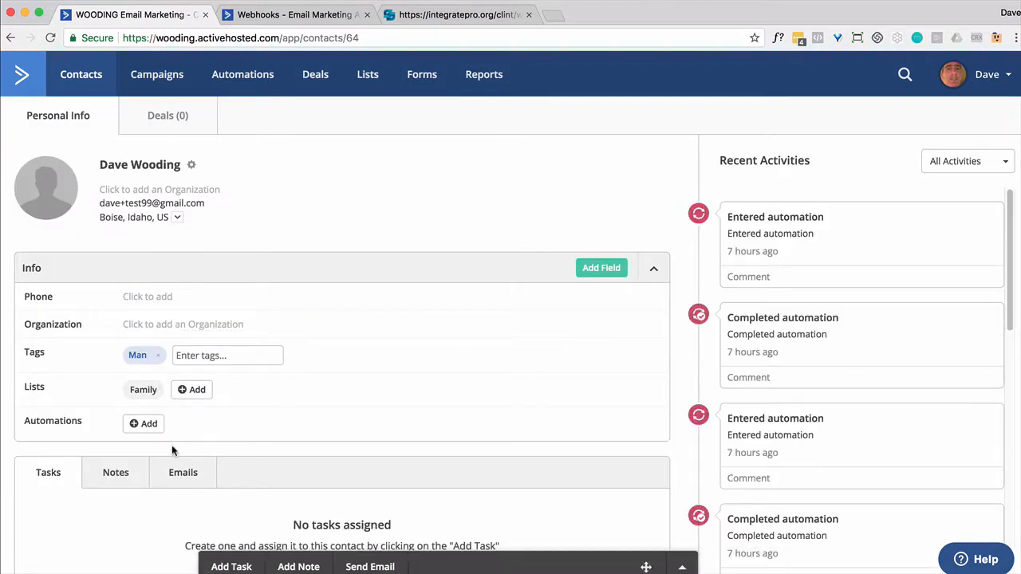
{"action": "left_click", "coordinate": [144, 425]}
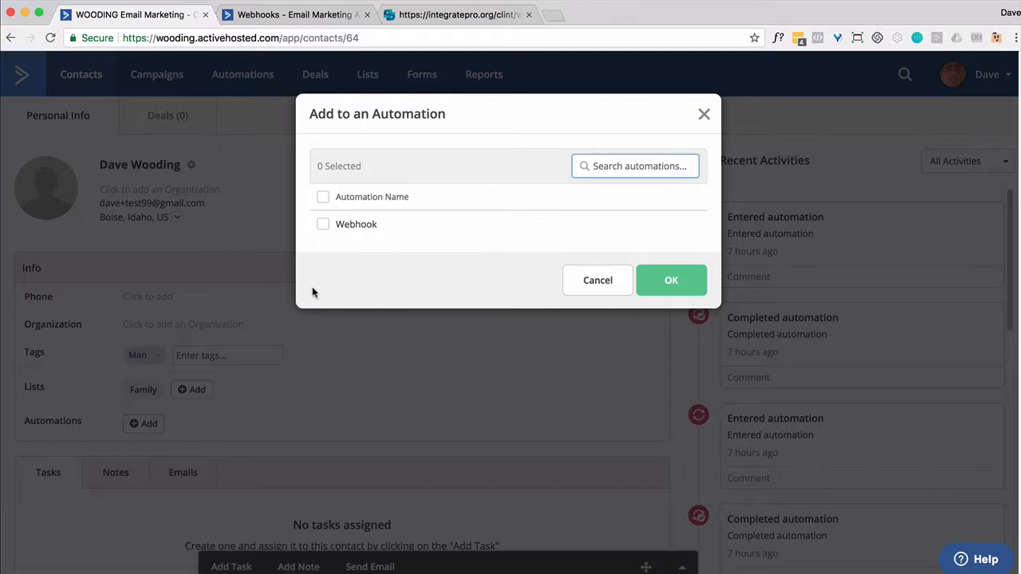
{"action": "left_click", "coordinate": [322, 224]}
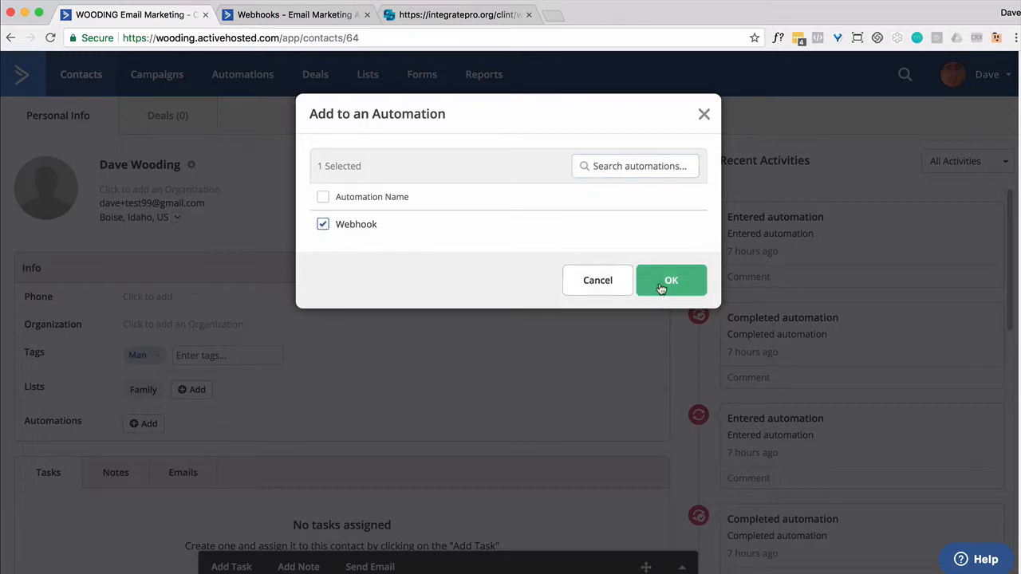
{"action": "left_click", "coordinate": [670, 280]}
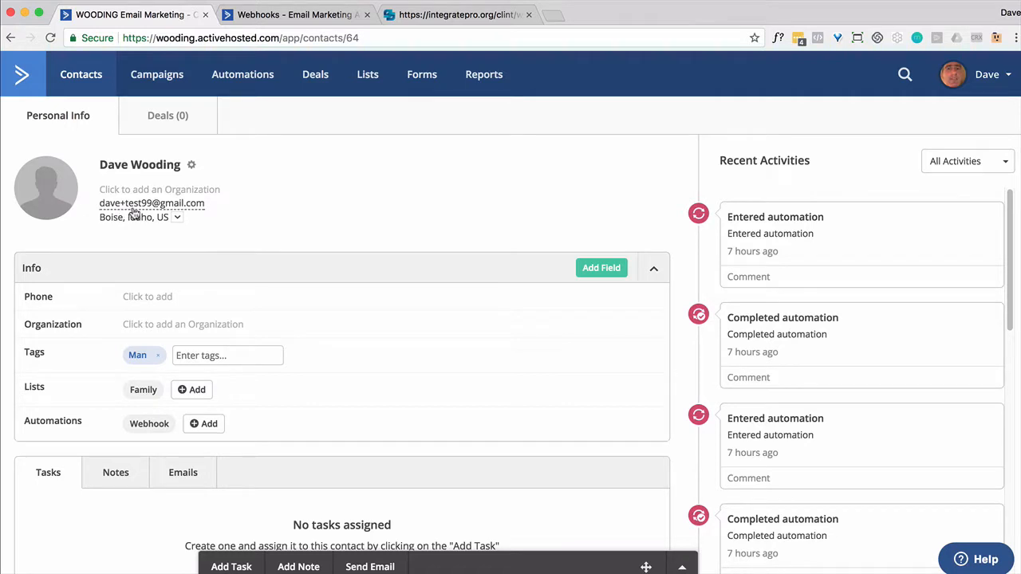
{"action": "left_click", "coordinate": [457, 14]}
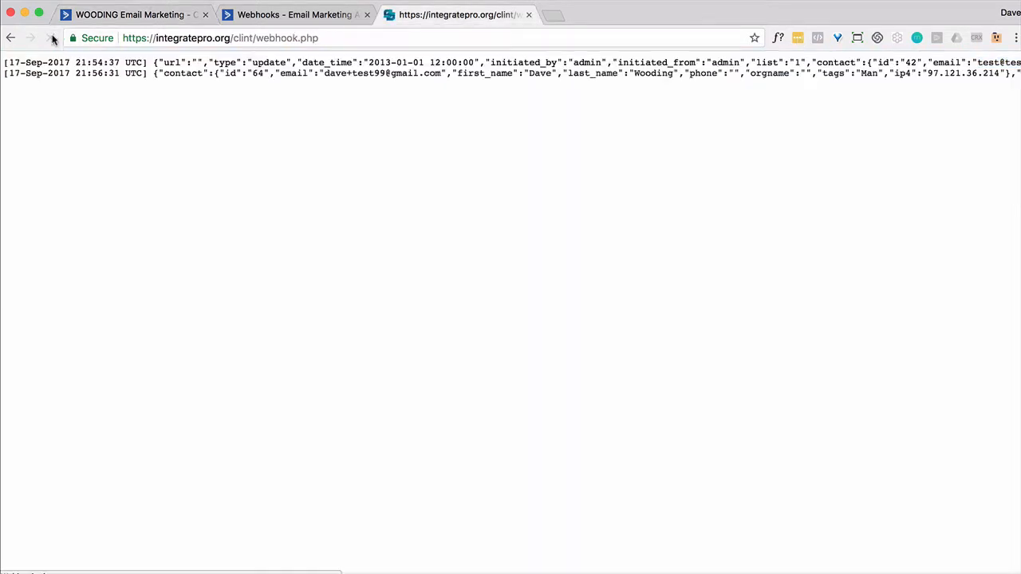
{"action": "left_click", "coordinate": [49, 38]}
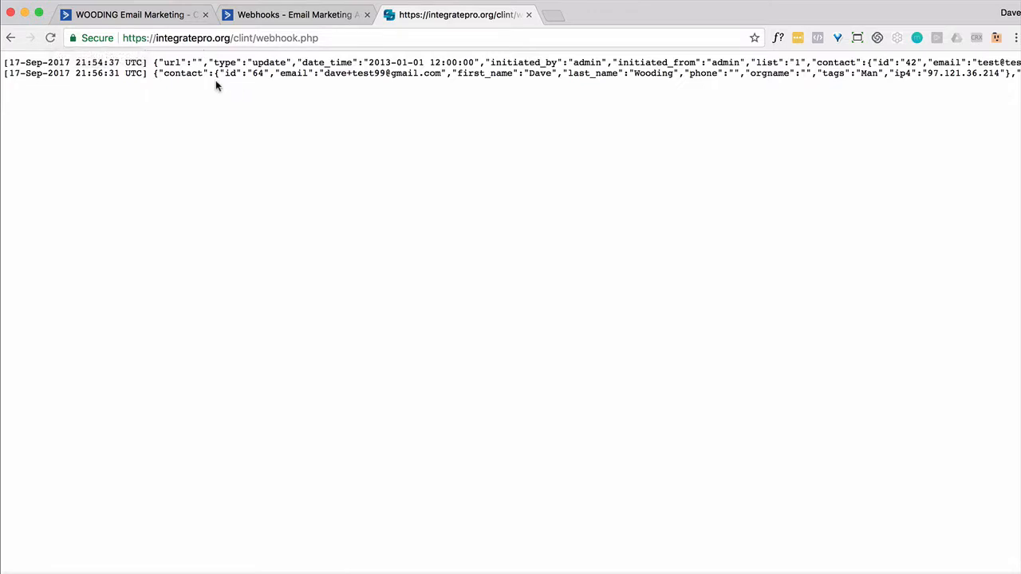
{"action": "mouse_move", "coordinate": [367, 83]}
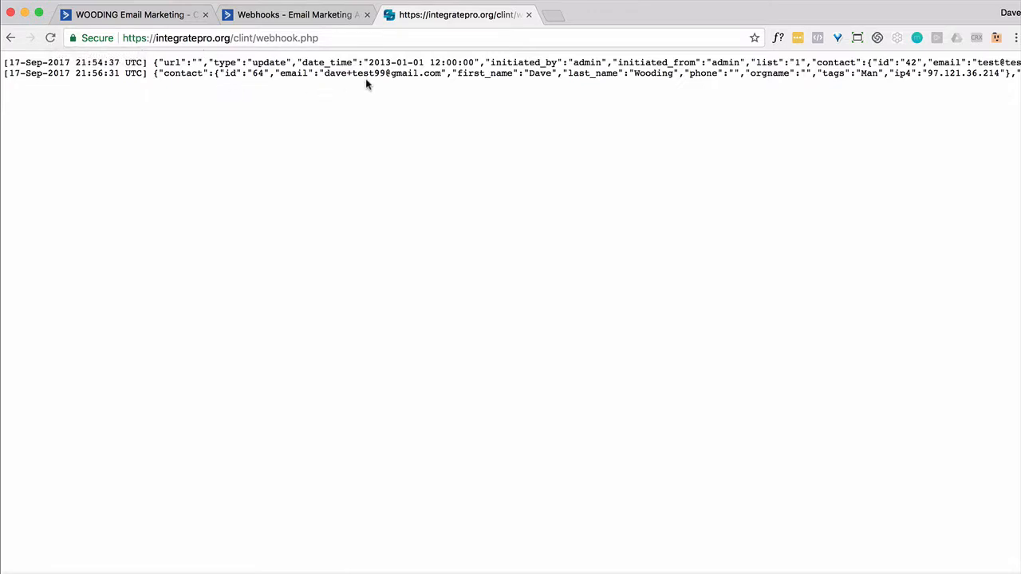
{"action": "mouse_move", "coordinate": [606, 188]}
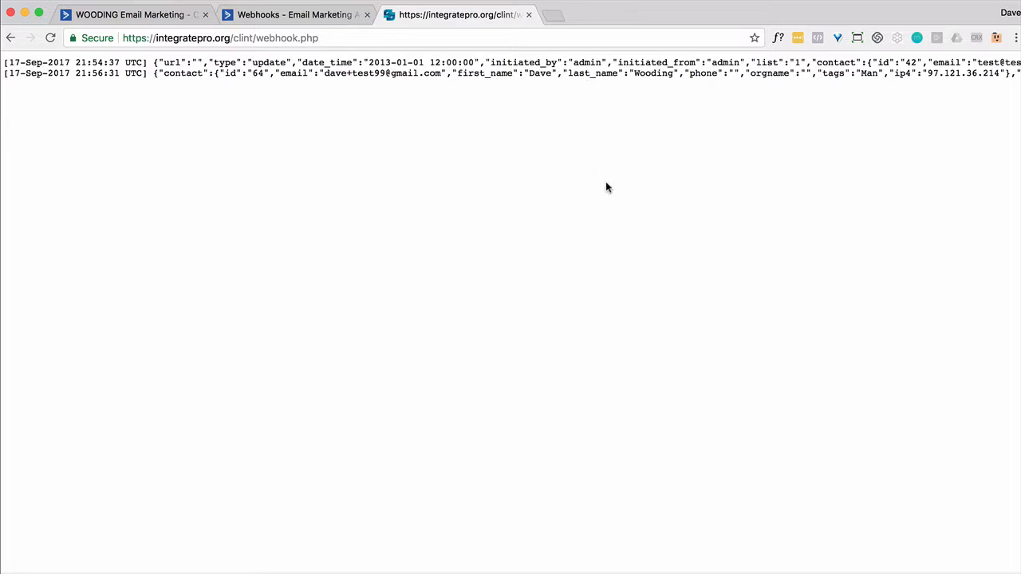
{"action": "mouse_move", "coordinate": [459, 536]}
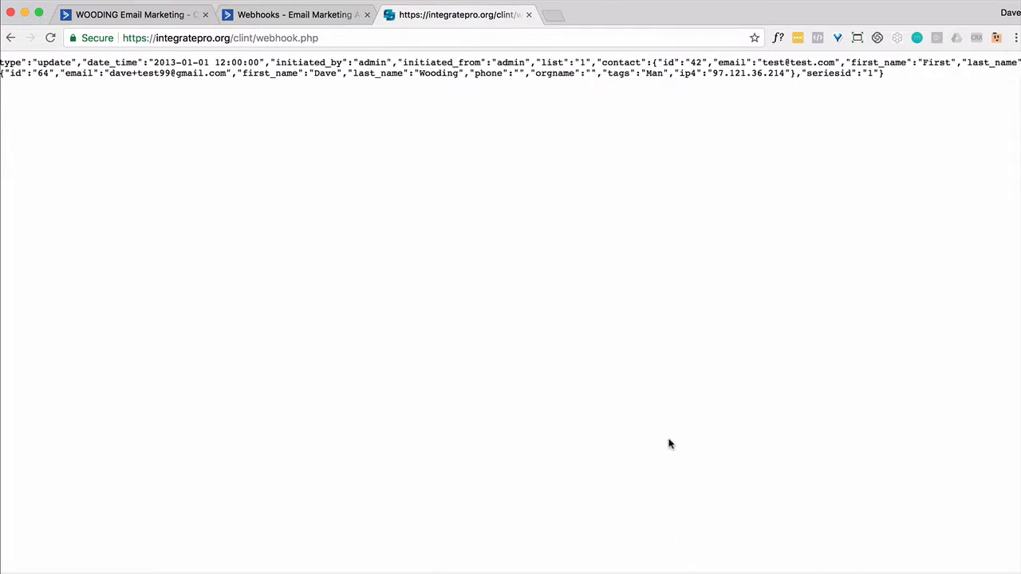
{"action": "mouse_move", "coordinate": [742, 88]}
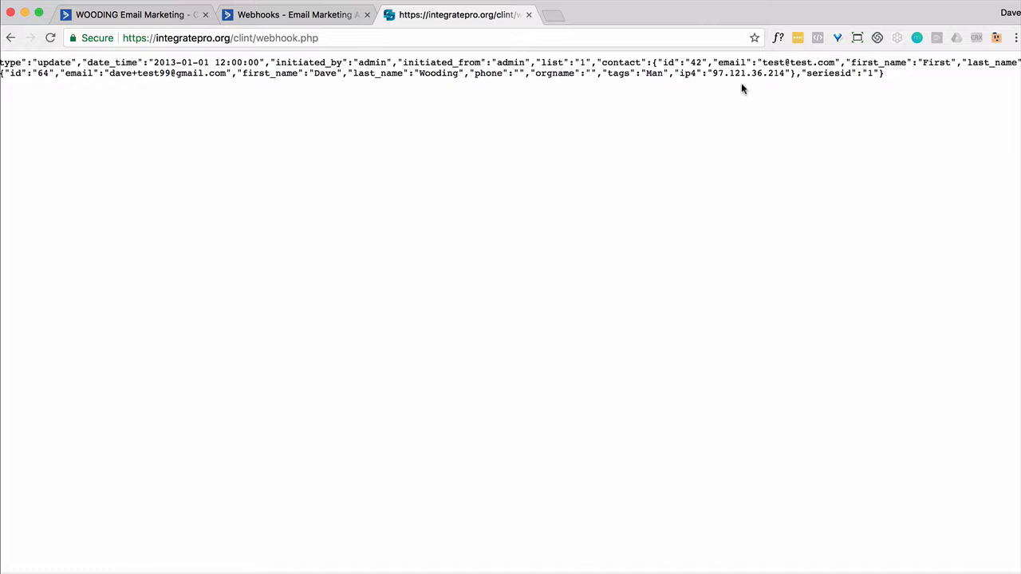
{"action": "left_click", "coordinate": [50, 38]}
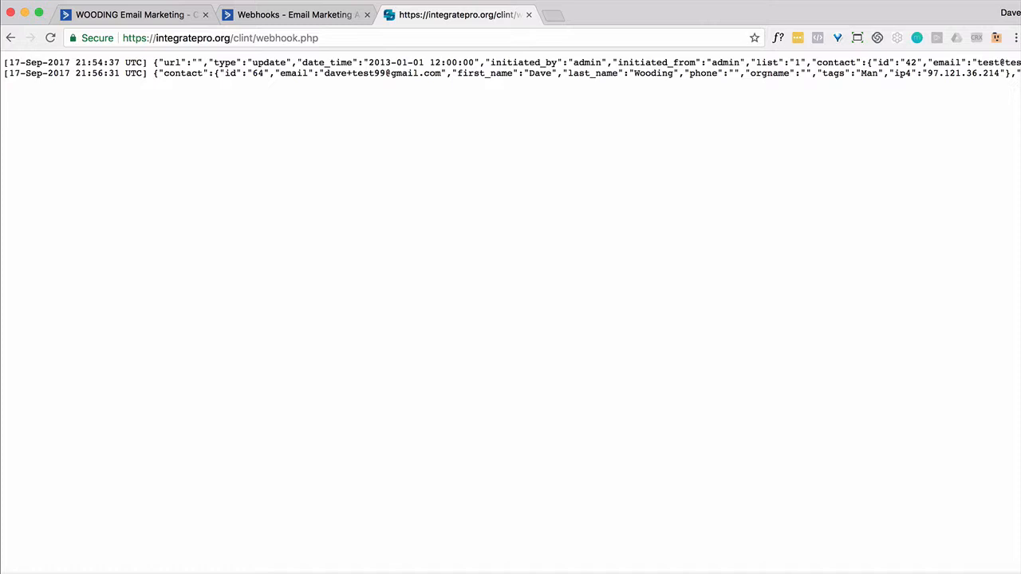
{"action": "left_click", "coordinate": [128, 14]}
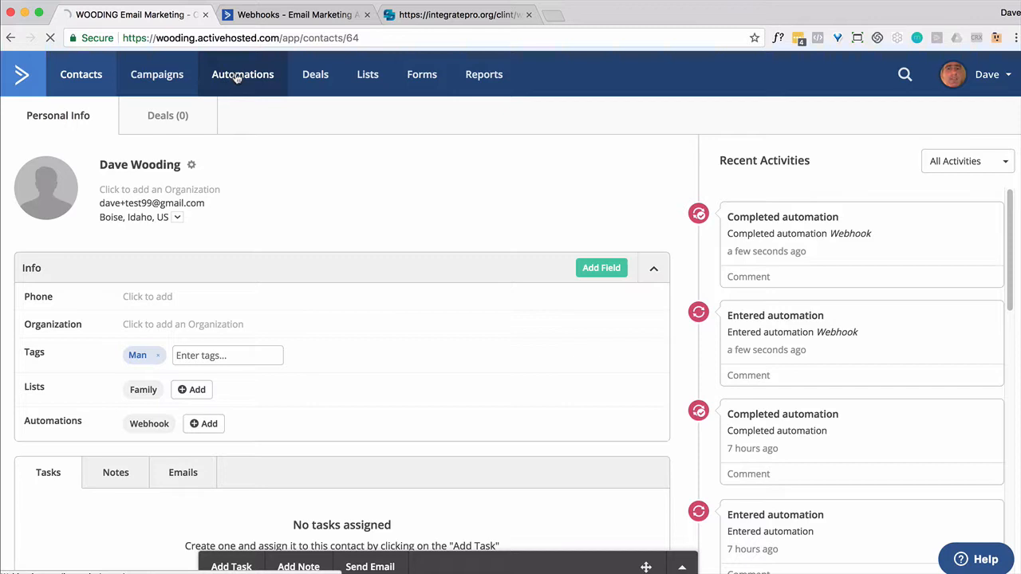
{"action": "left_click", "coordinate": [243, 73]}
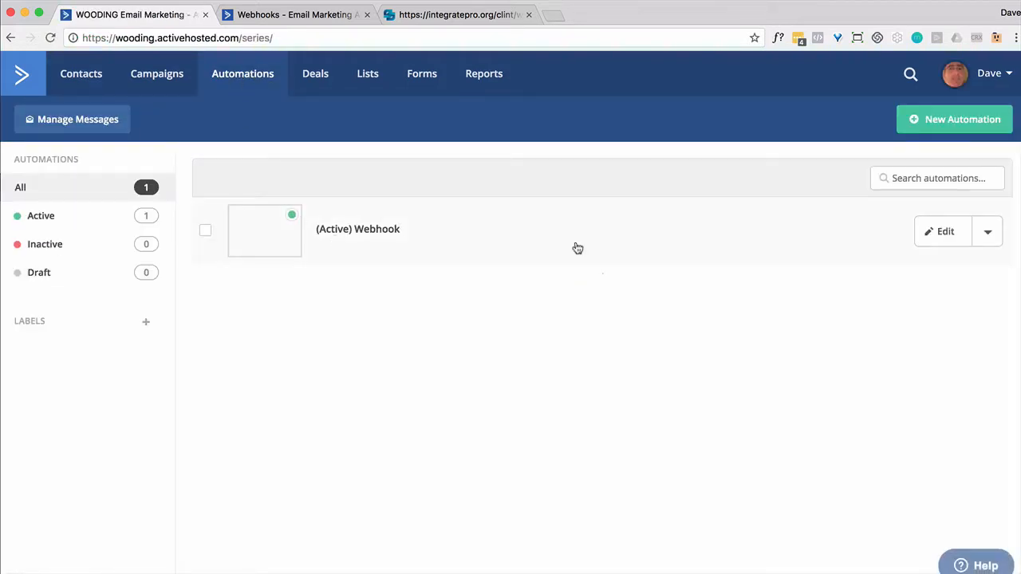
{"action": "left_click", "coordinate": [945, 231]}
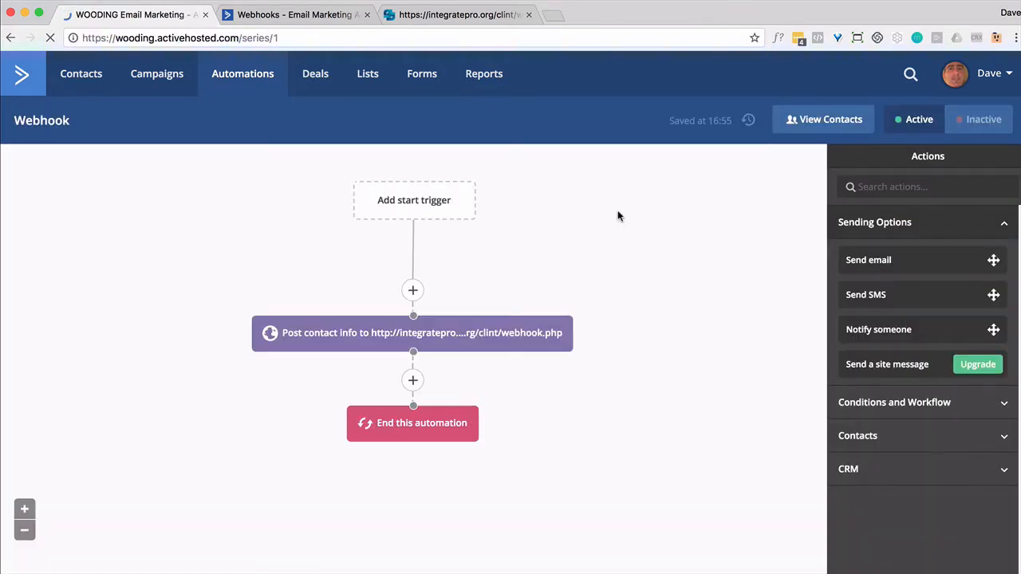
{"action": "left_click", "coordinate": [411, 334]}
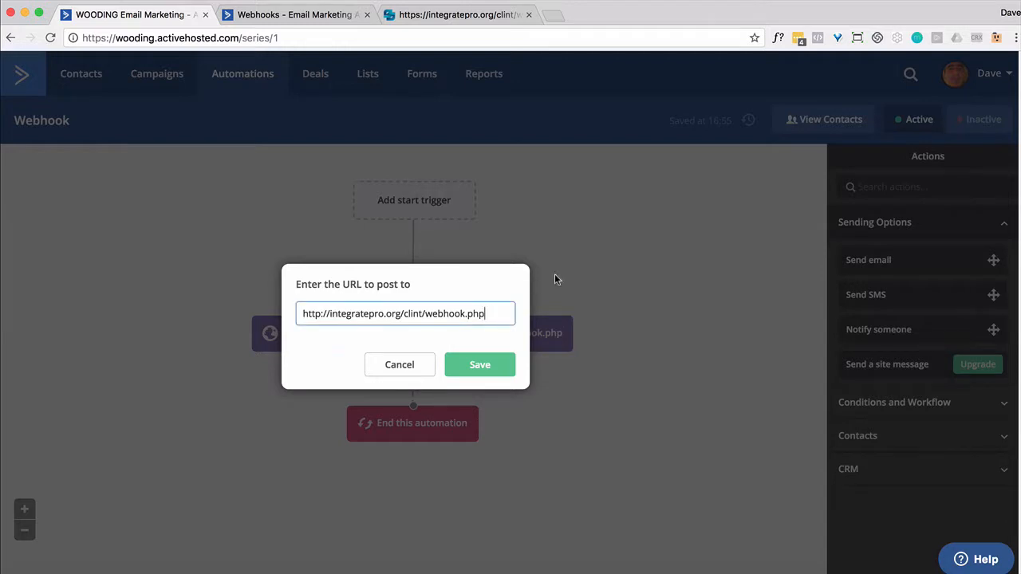
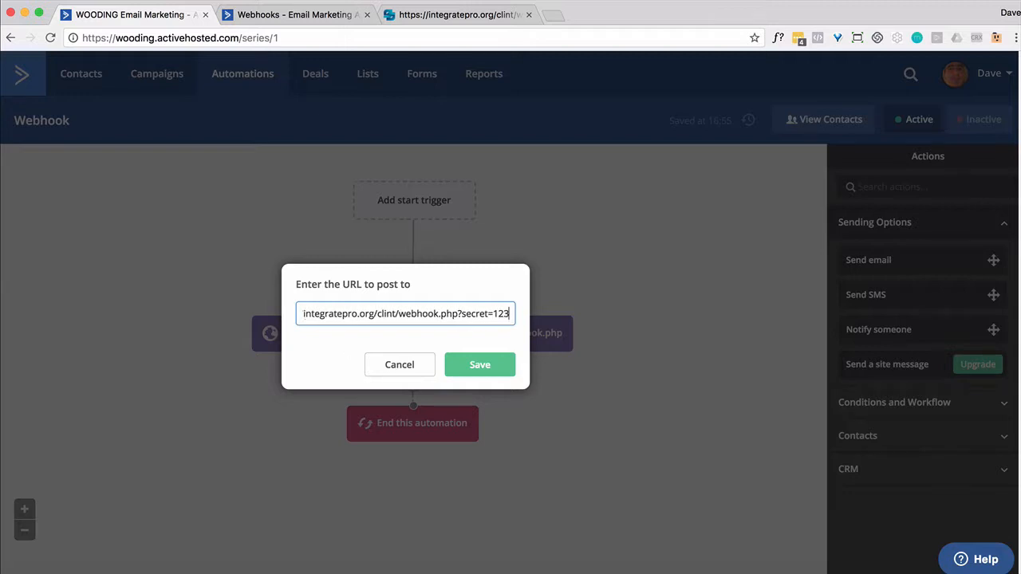
{"action": "left_click", "coordinate": [479, 363]}
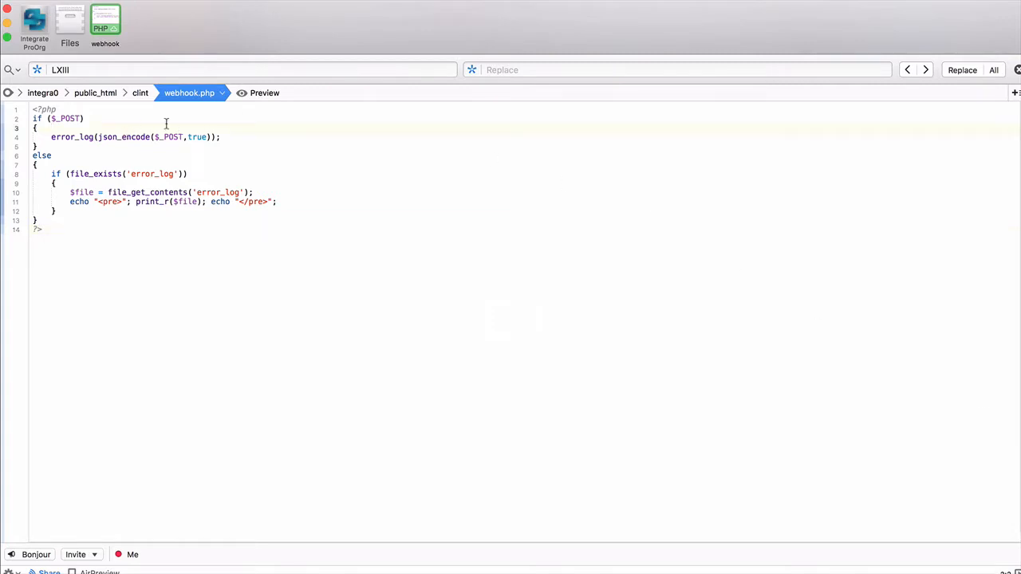
{"action": "key", "text": "Return"}
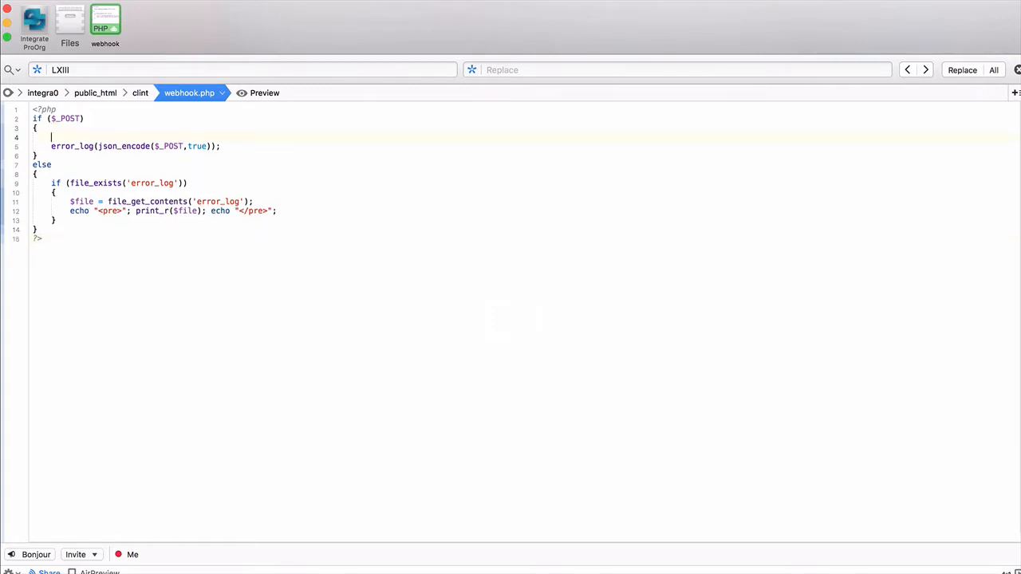
{"action": "type", "text": "if ($G"}
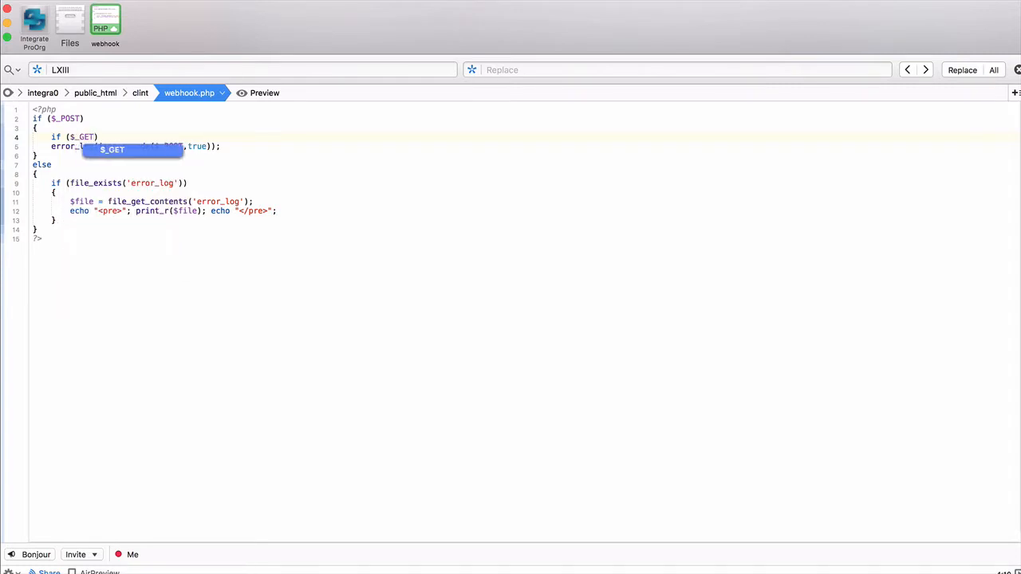
{"action": "type", "text": "['secr"}
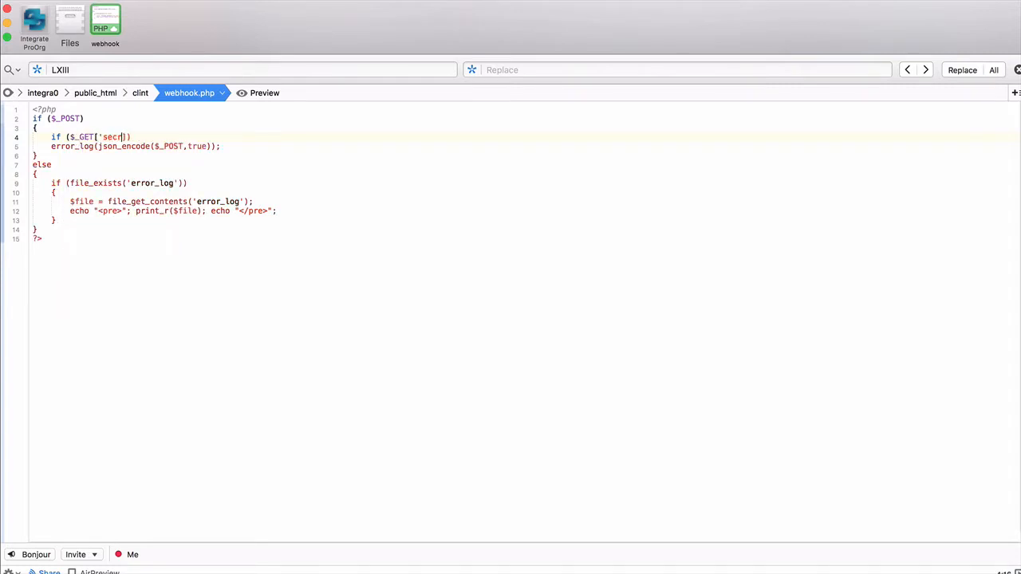
{"action": "type", "text": "et'"}
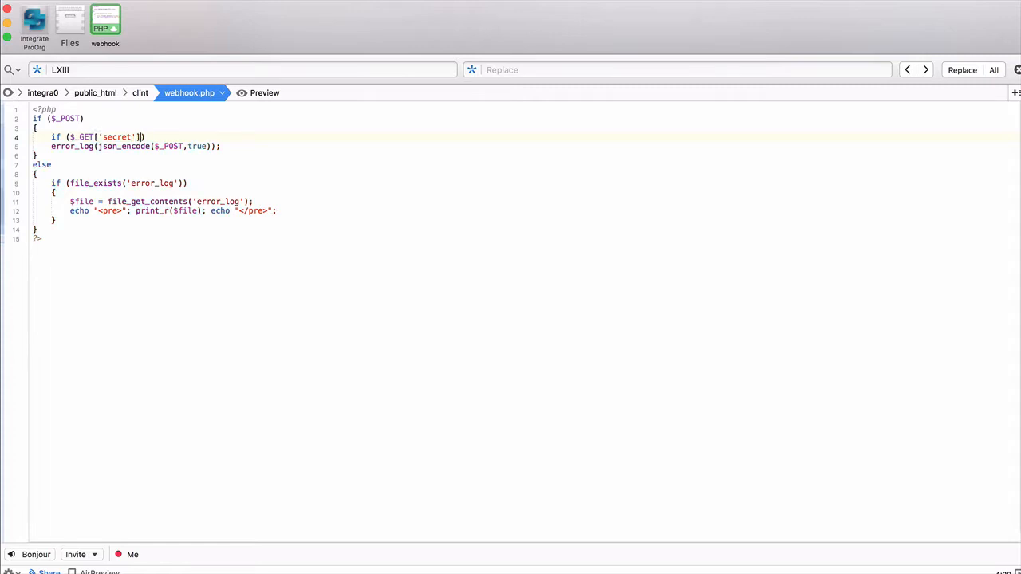
{"action": "type", "text": "=="}
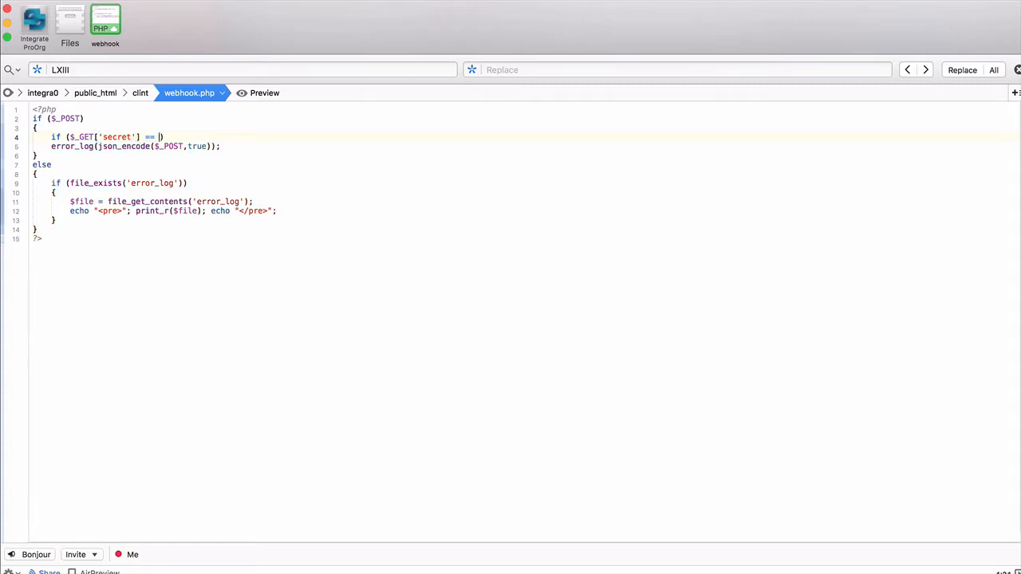
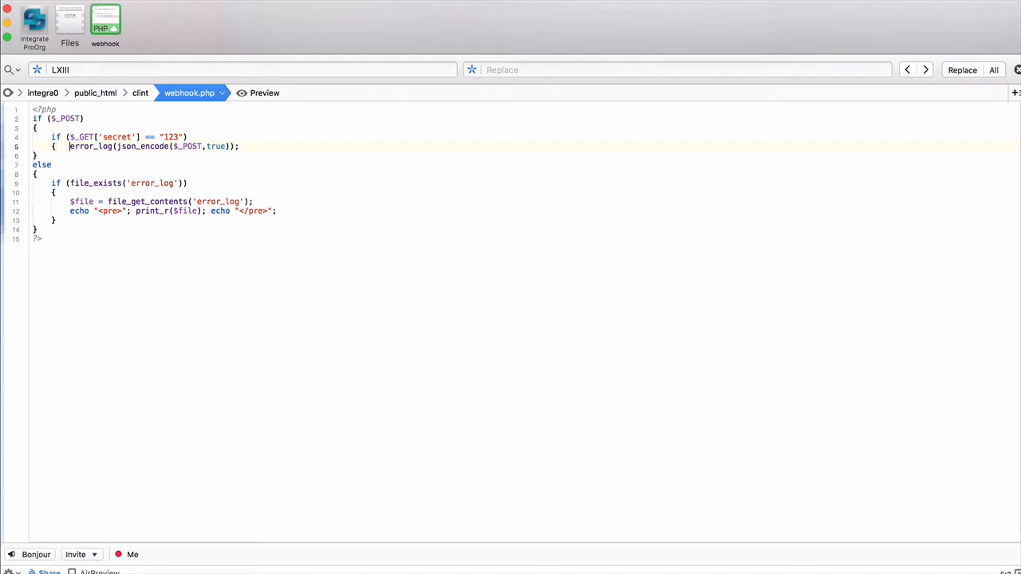
{"action": "key", "text": "Return"}
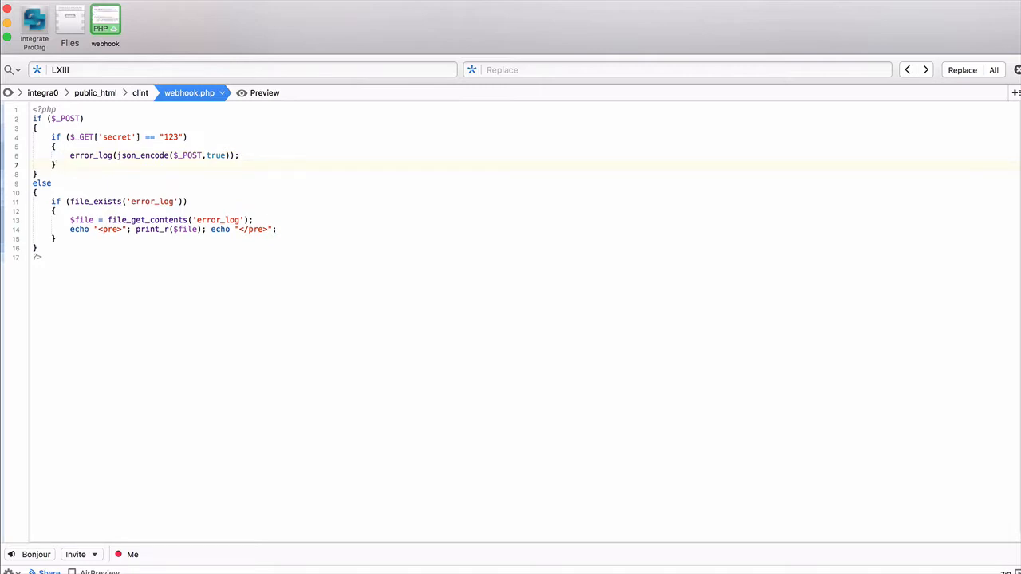
{"action": "mouse_move", "coordinate": [186, 118]}
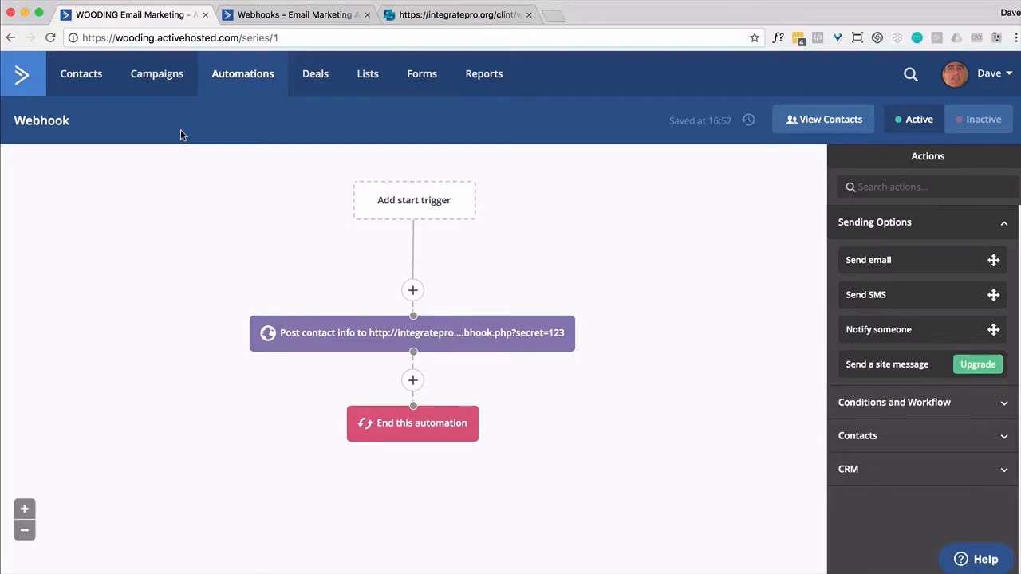
{"action": "left_click", "coordinate": [80, 73]}
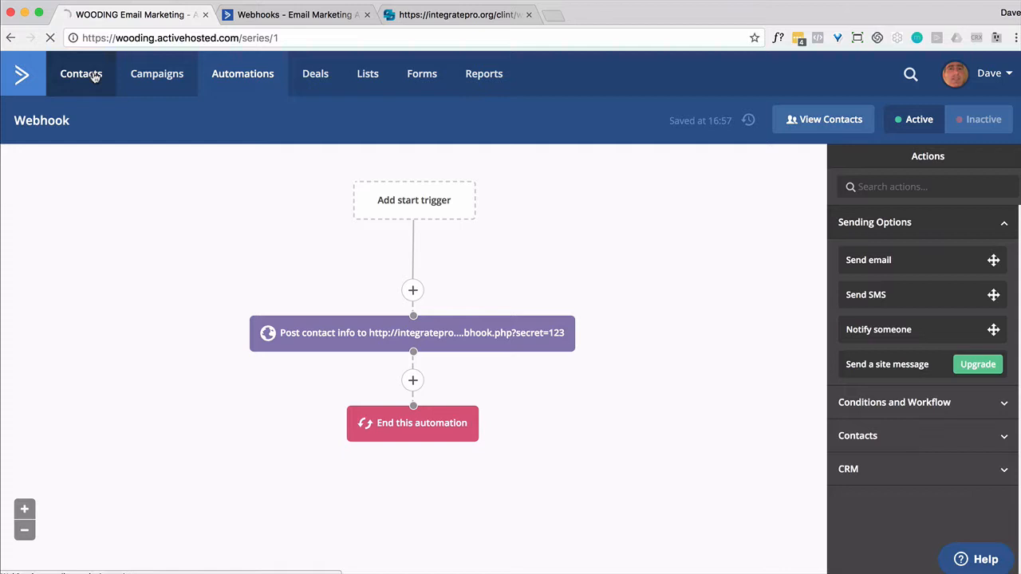
{"action": "left_click", "coordinate": [80, 74]}
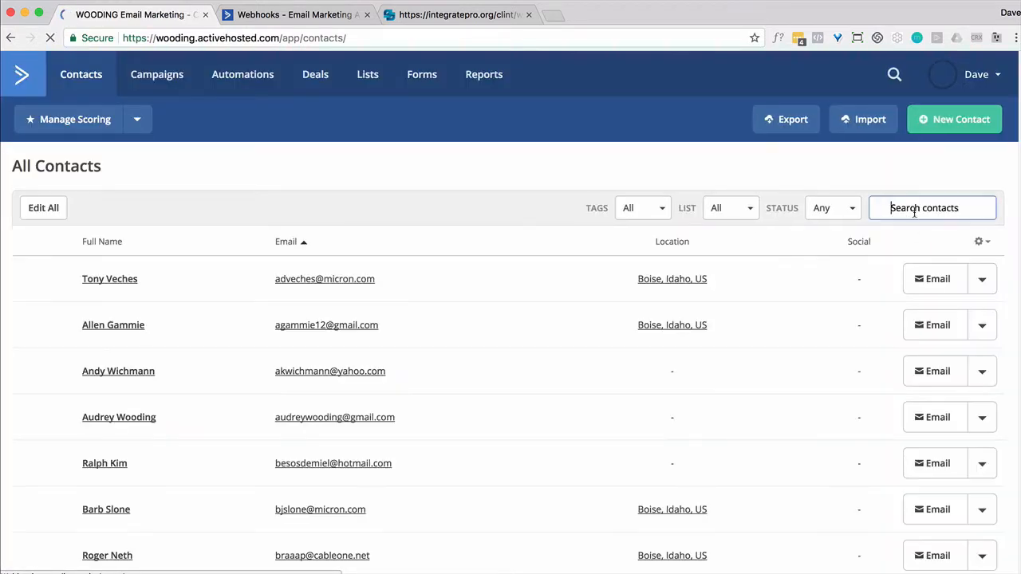
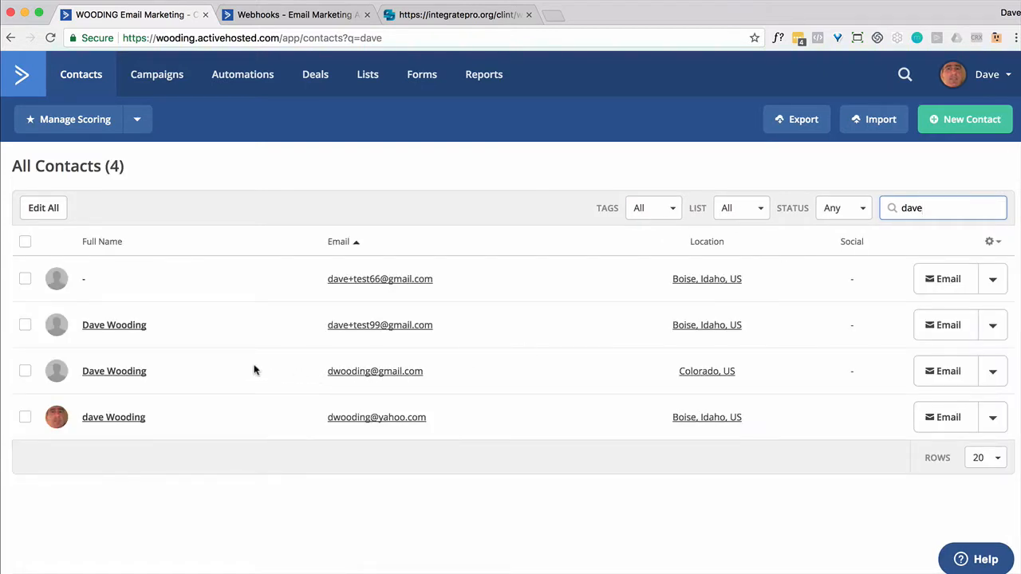
{"action": "left_click", "coordinate": [115, 326]}
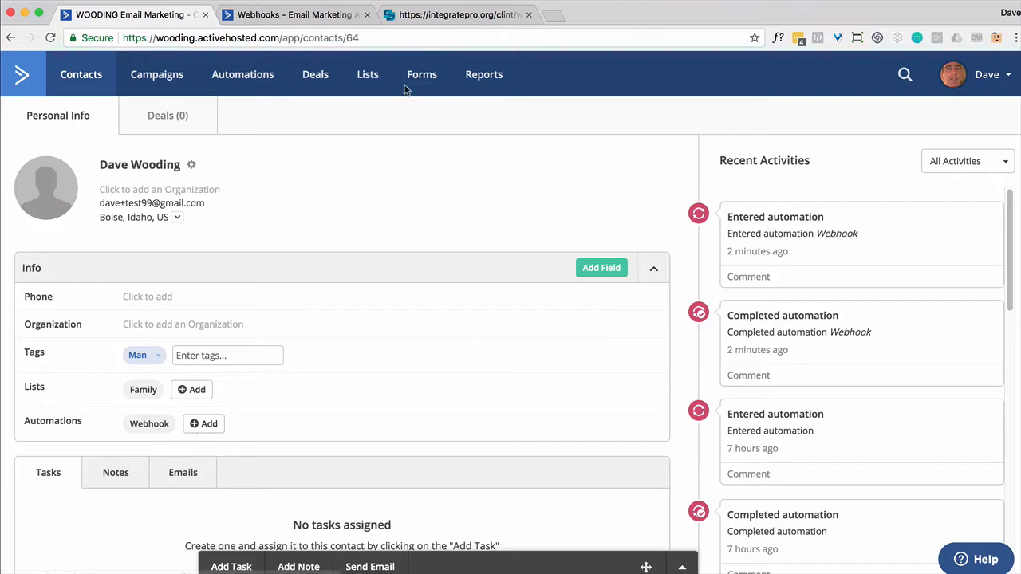
{"action": "left_click", "coordinate": [457, 14]}
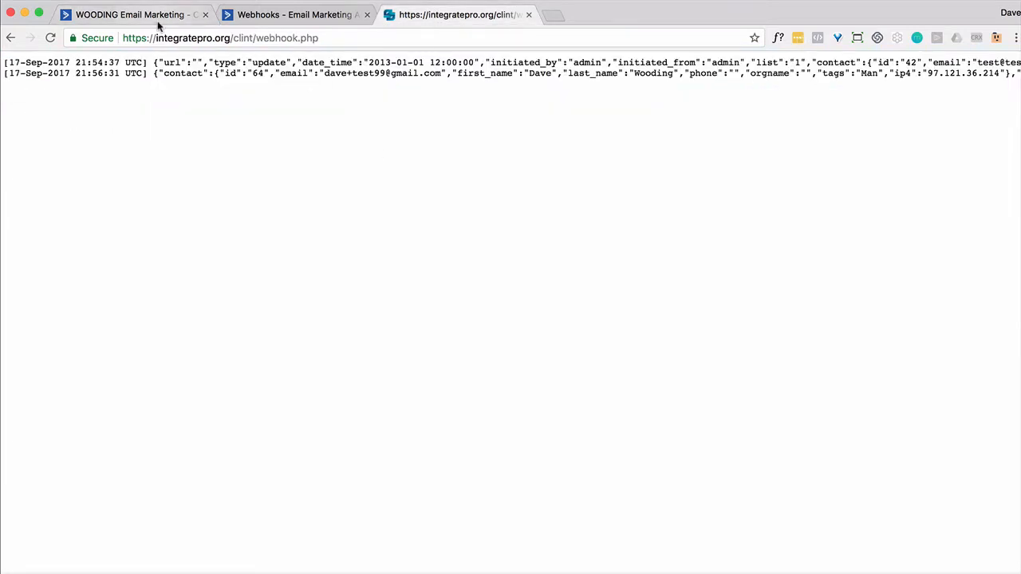
{"action": "left_click", "coordinate": [127, 15]}
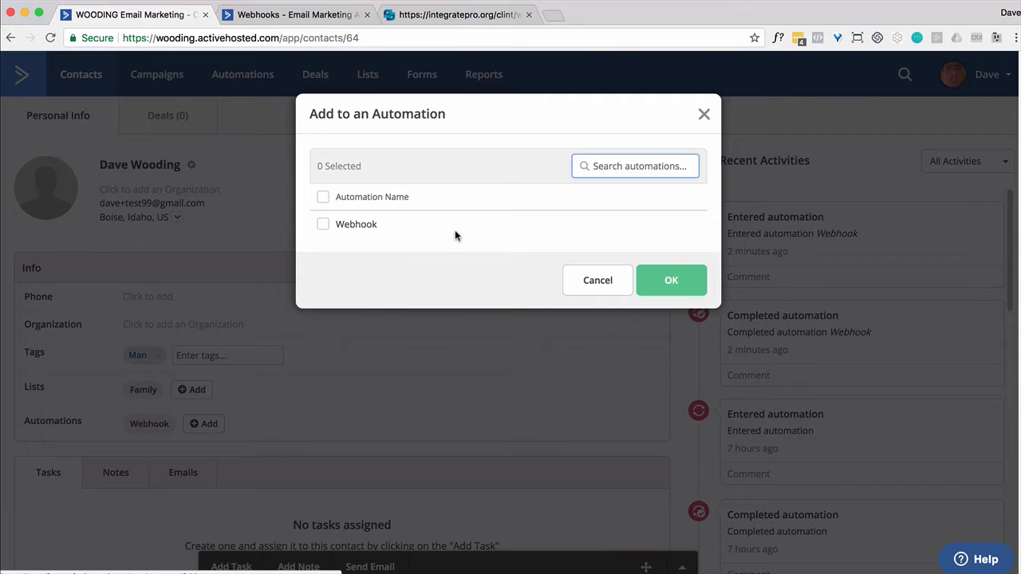
{"action": "left_click", "coordinate": [322, 223]}
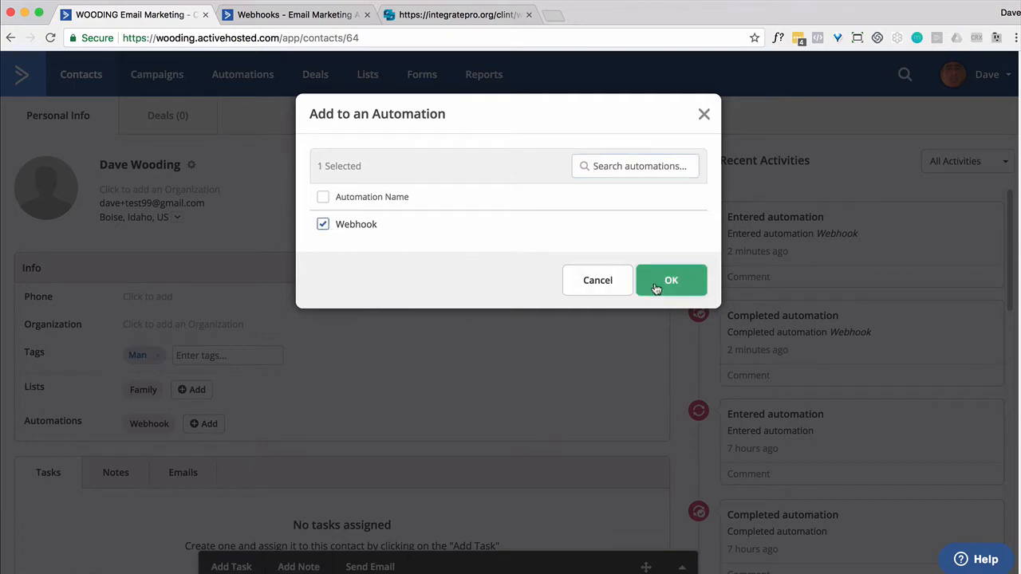
{"action": "left_click", "coordinate": [670, 281]}
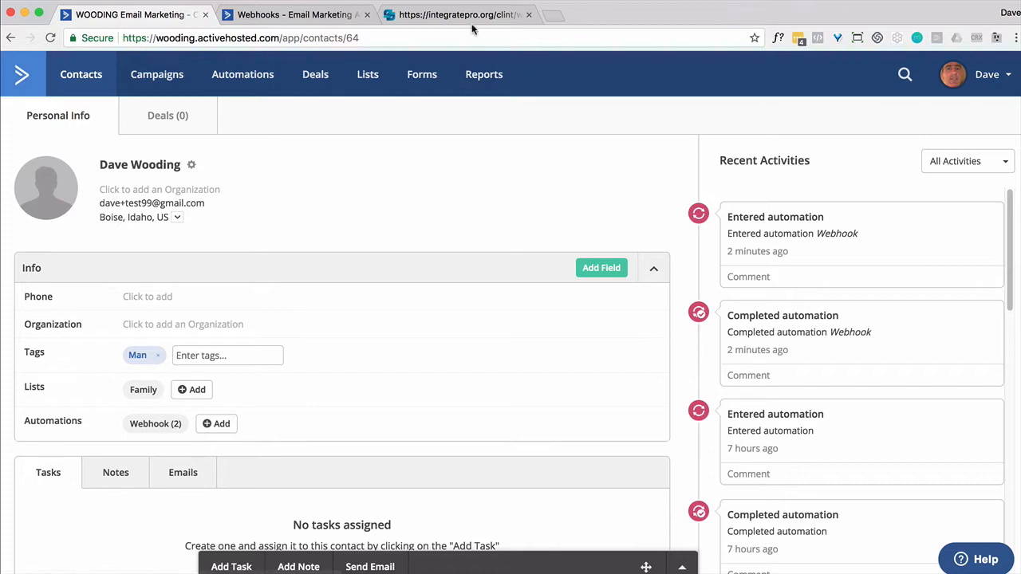
{"action": "left_click", "coordinate": [460, 14]}
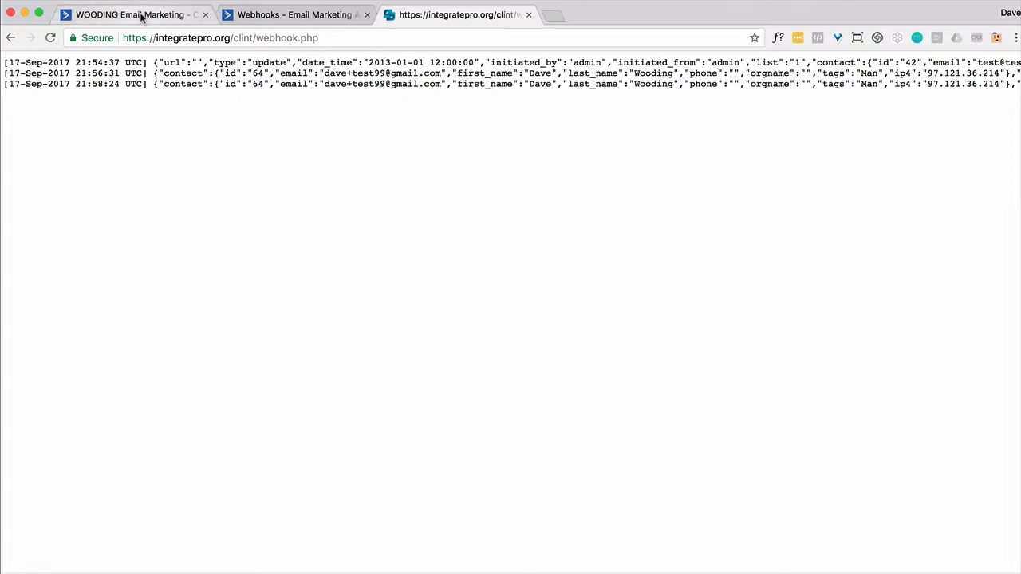
{"action": "mouse_move", "coordinate": [128, 15]}
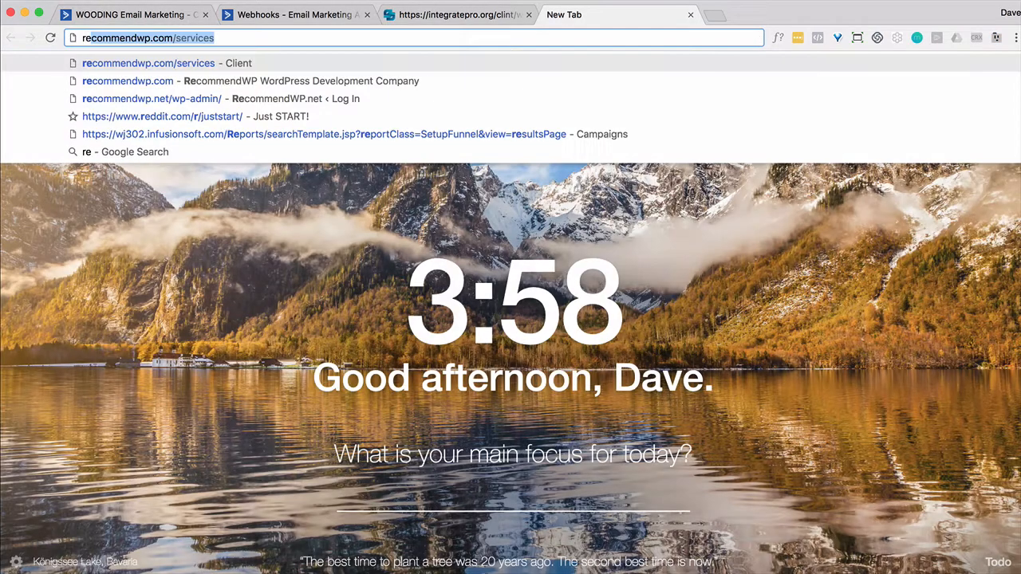
{"action": "type", "text": "requestb.in"}
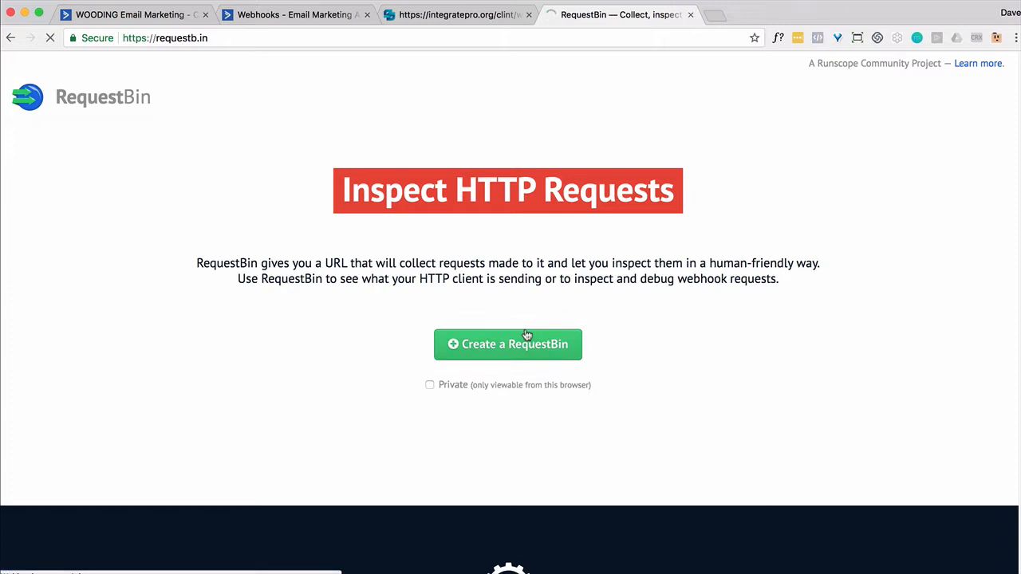
{"action": "left_click", "coordinate": [507, 345]}
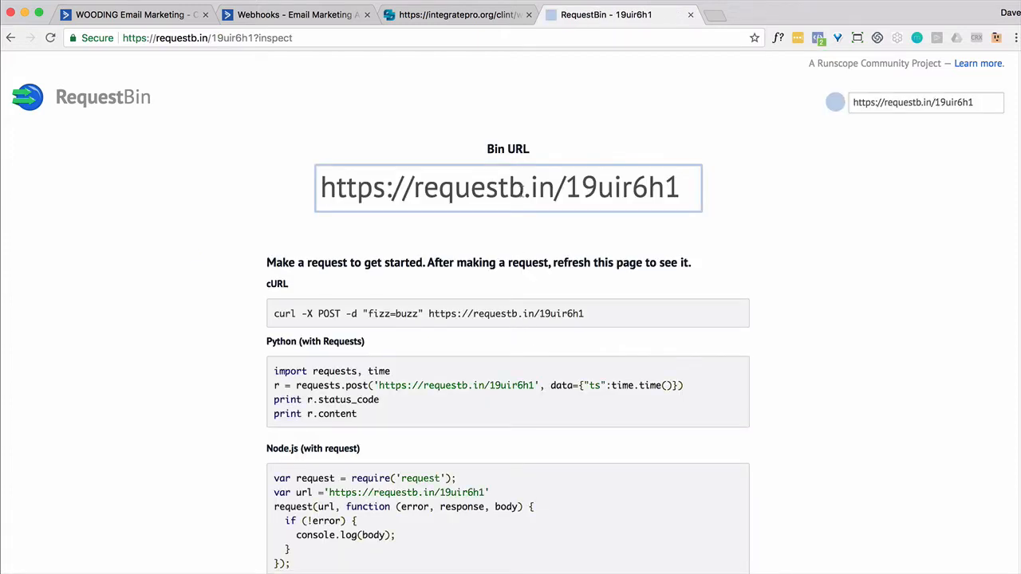
{"action": "right_click", "coordinate": [498, 189]}
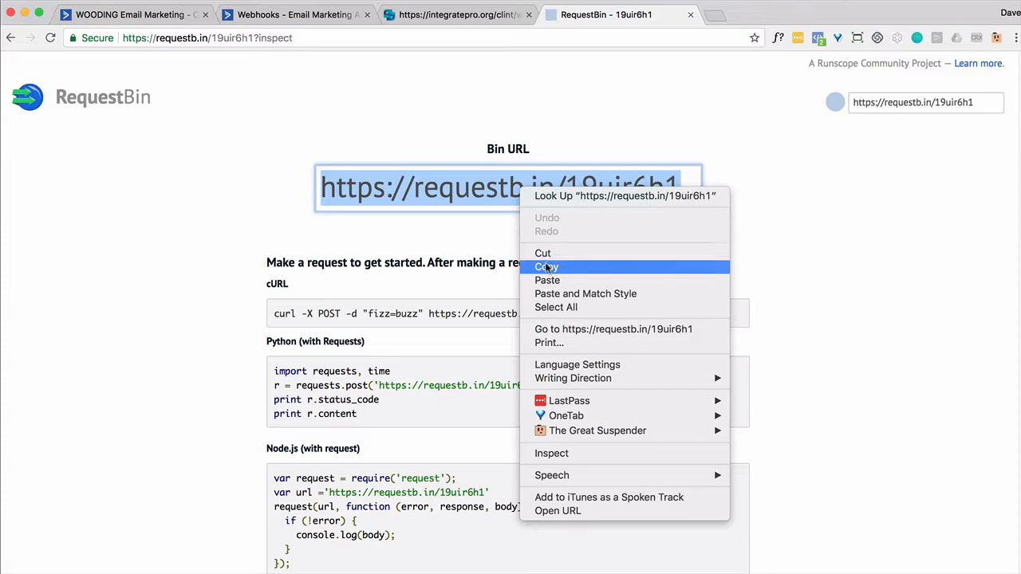
{"action": "left_click", "coordinate": [546, 266]}
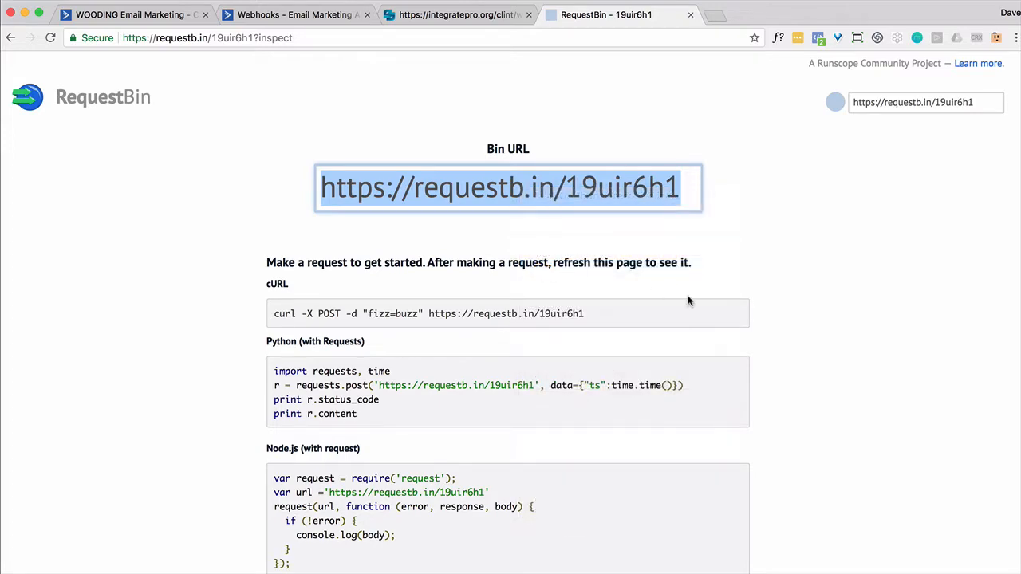
{"action": "left_click", "coordinate": [131, 14]}
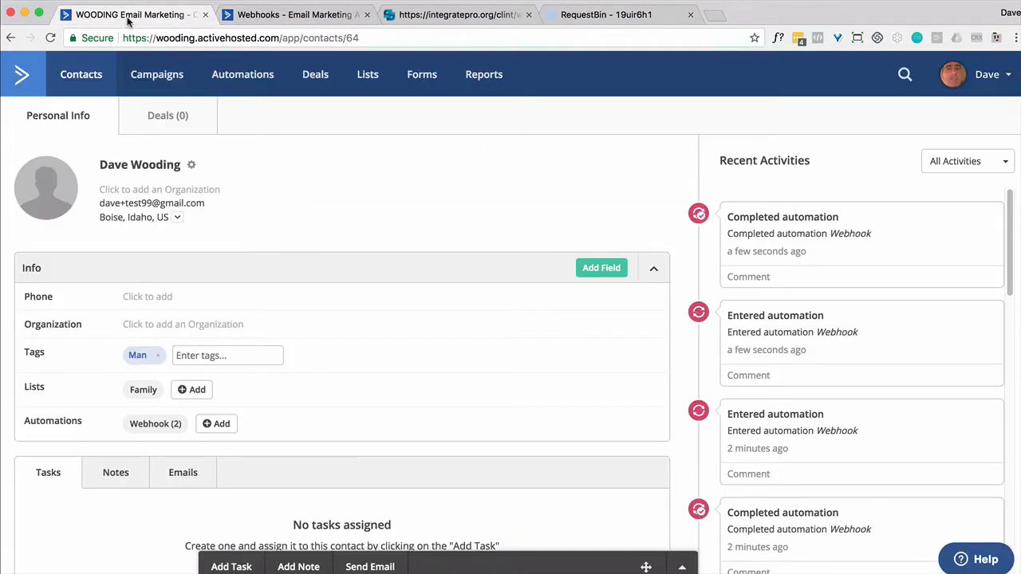
{"action": "left_click", "coordinate": [243, 75]}
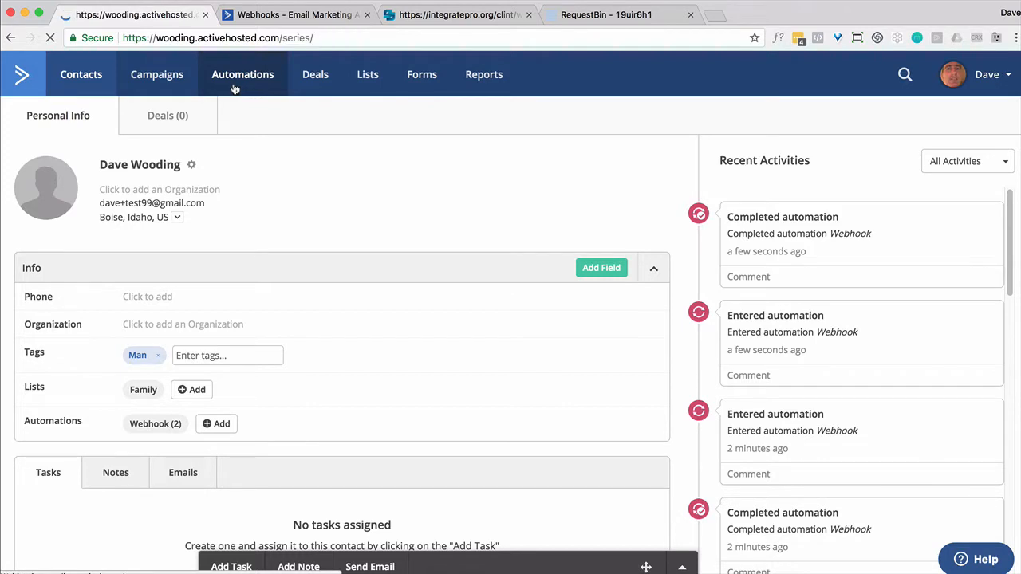
{"action": "left_click", "coordinate": [242, 75]}
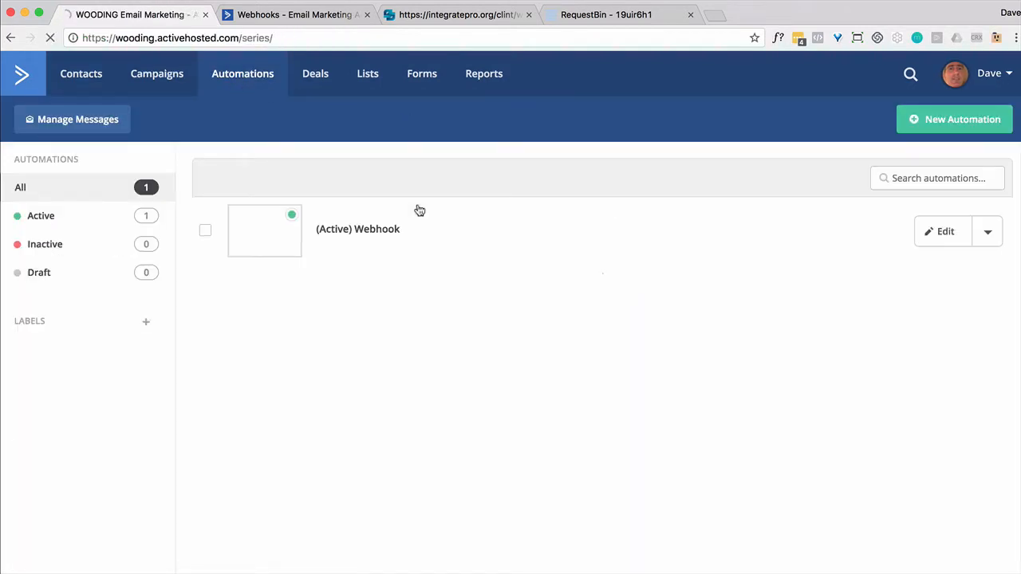
{"action": "left_click", "coordinate": [265, 229]}
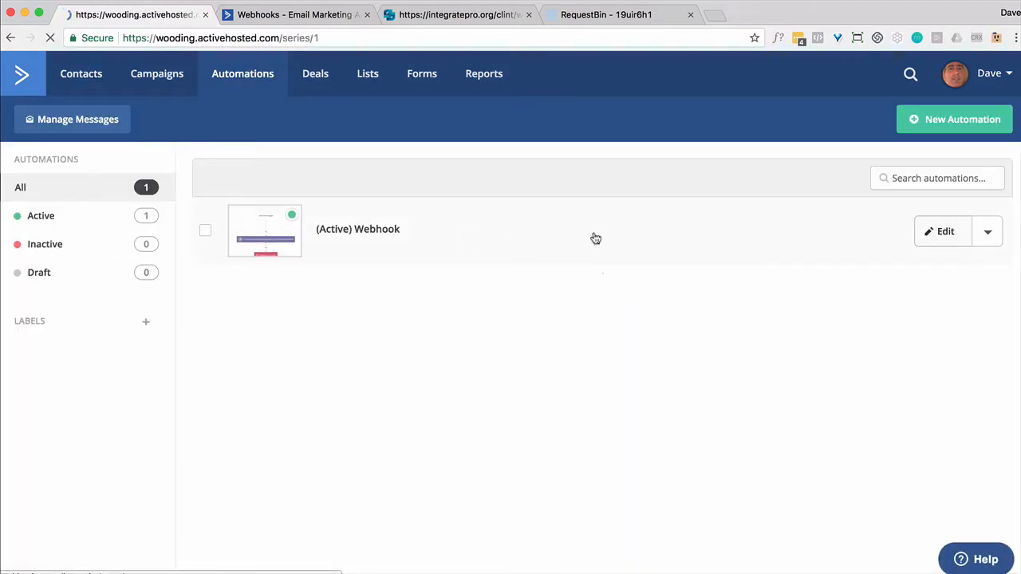
{"action": "left_click", "coordinate": [945, 232]}
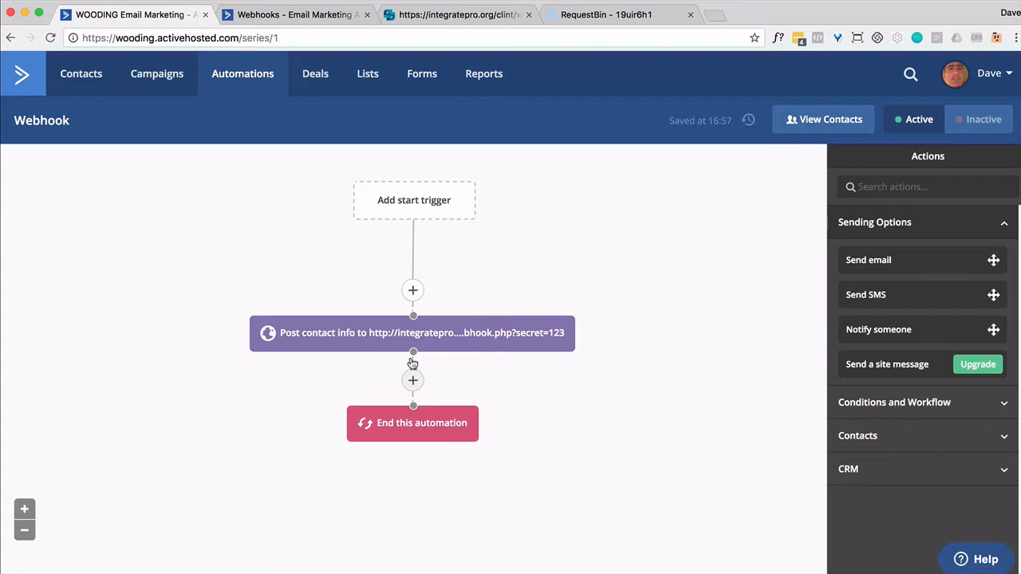
{"action": "left_click", "coordinate": [411, 333]}
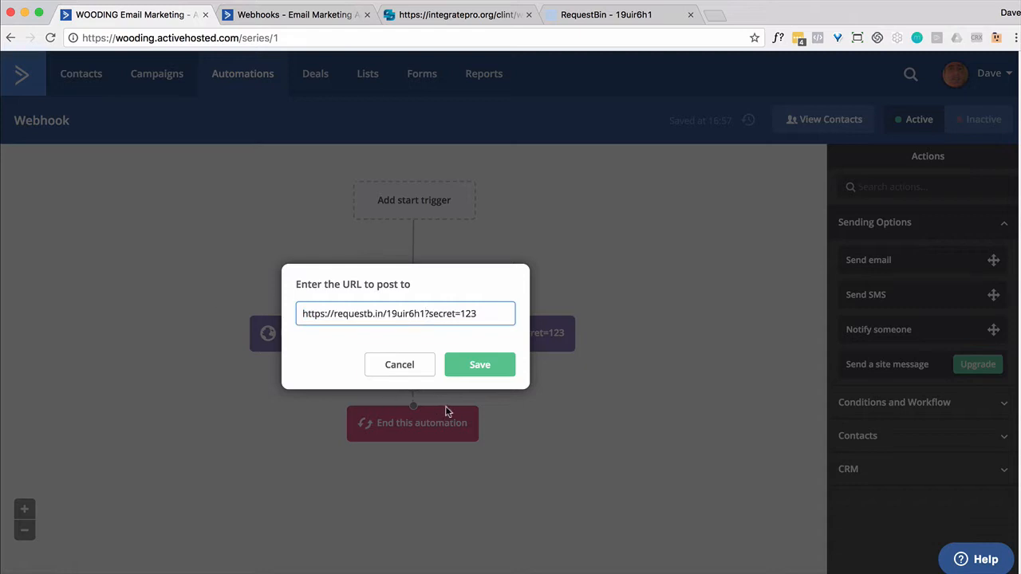
{"action": "left_click", "coordinate": [479, 364]}
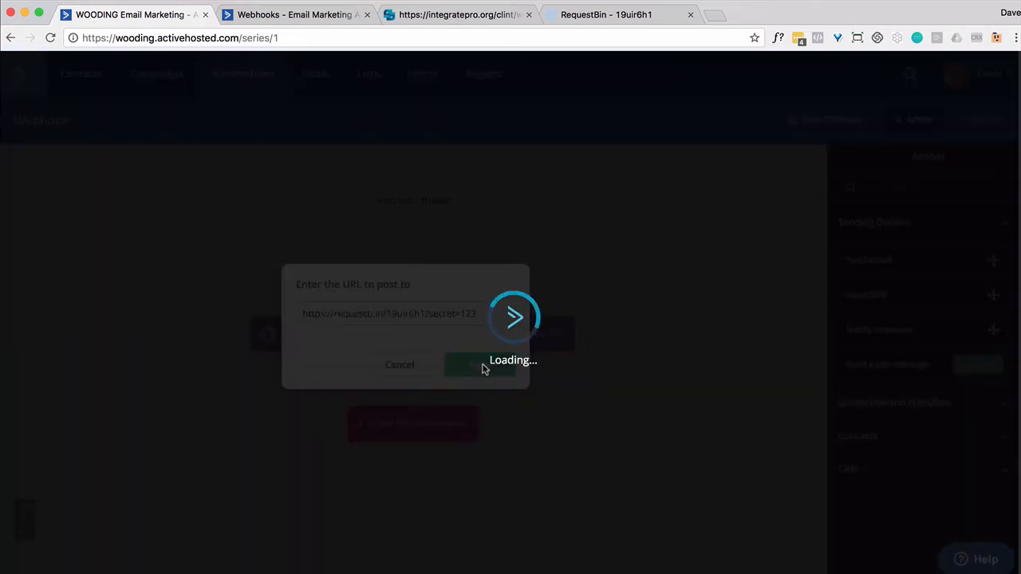
- Bring the RequestBin inspect page into view
{"action": "left_click", "coordinate": [456, 14]}
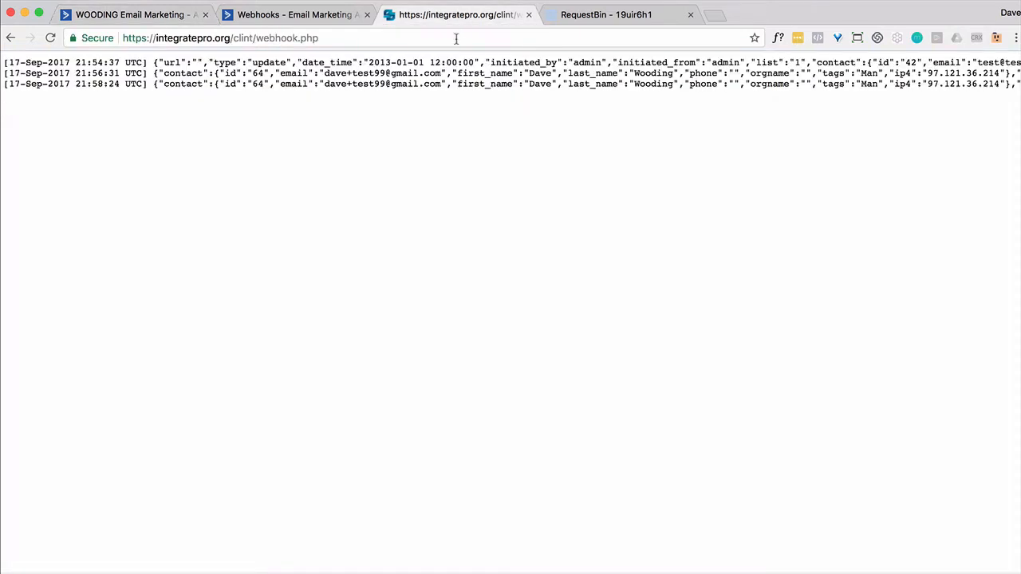
{"action": "left_click", "coordinate": [607, 15]}
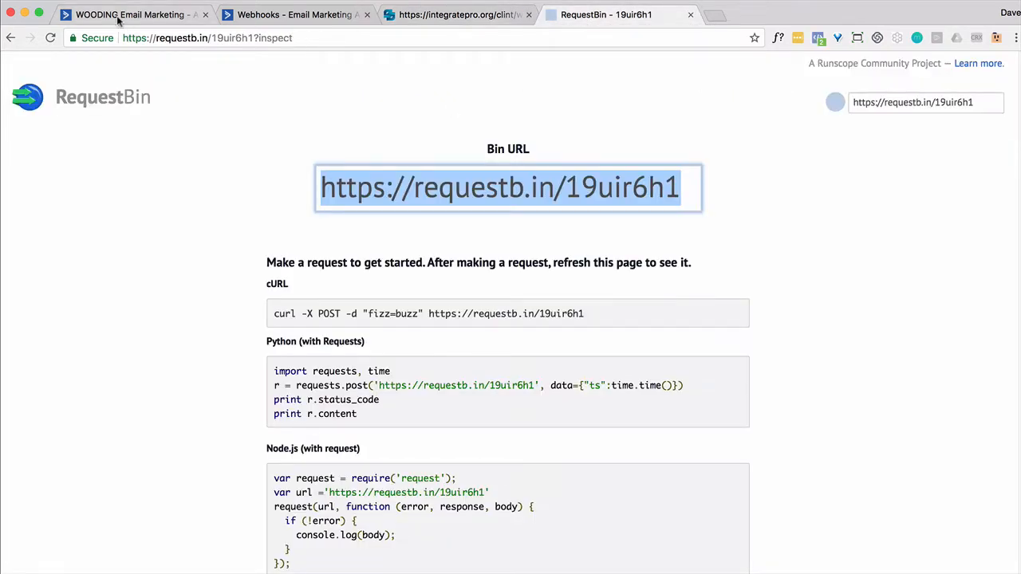
{"action": "left_click", "coordinate": [127, 14]}
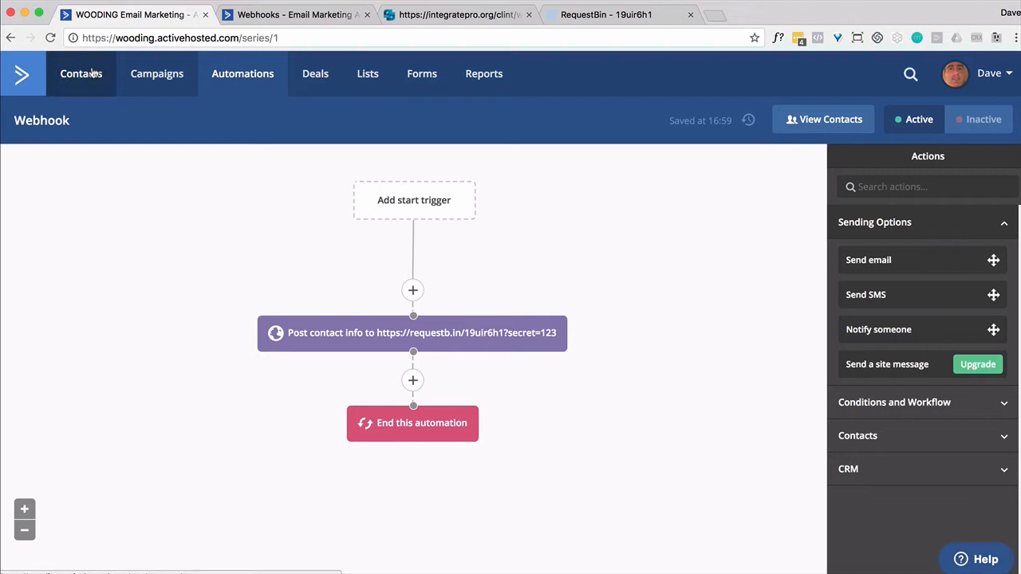
{"action": "left_click", "coordinate": [80, 73]}
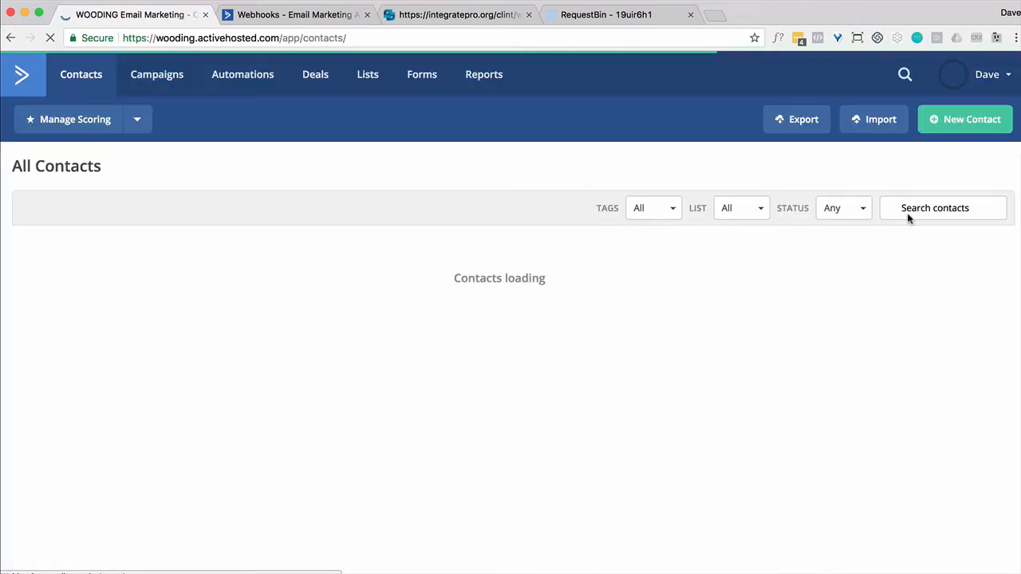
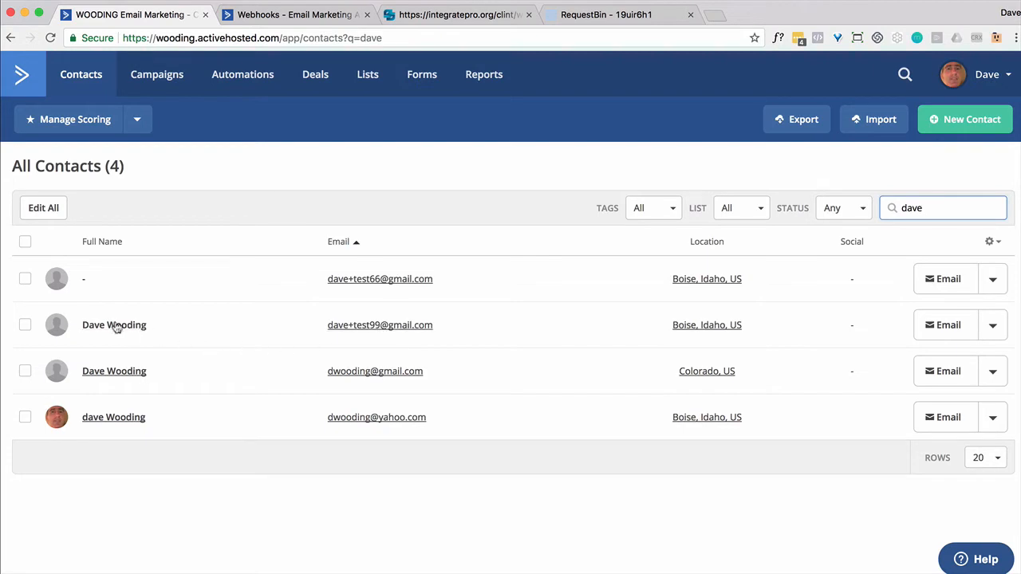
{"action": "left_click", "coordinate": [113, 325]}
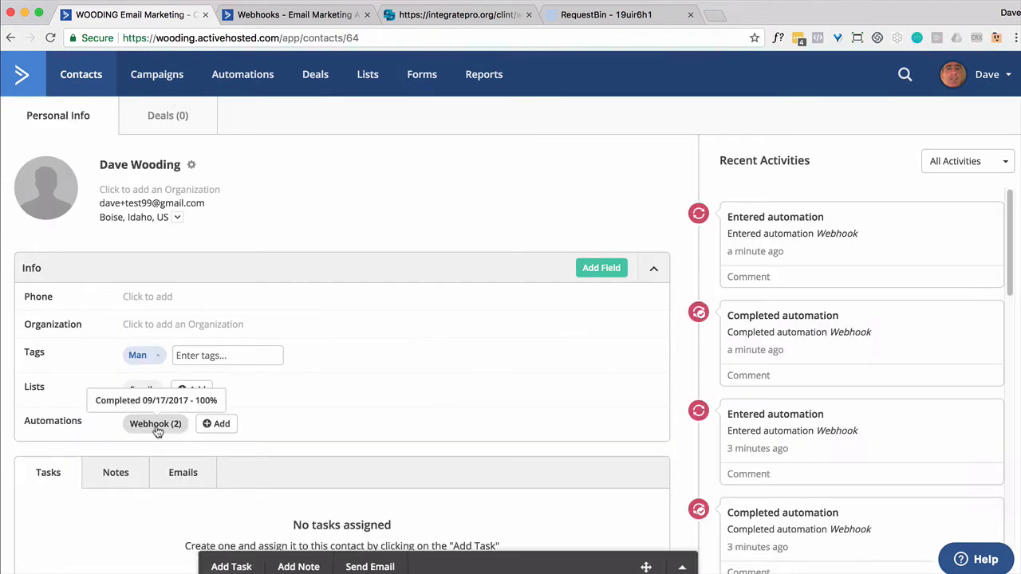
{"action": "left_click", "coordinate": [217, 424]}
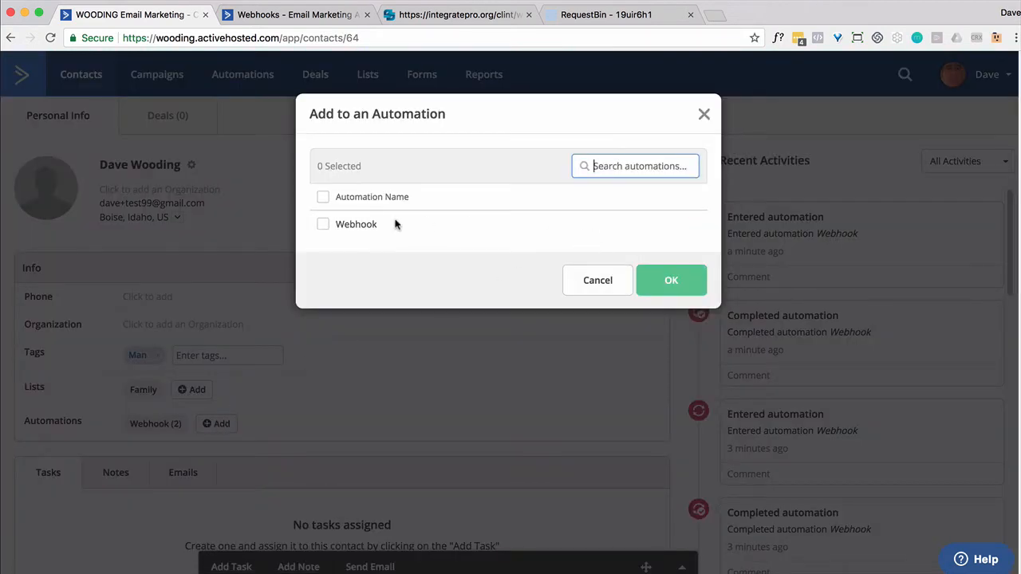
{"action": "left_click", "coordinate": [670, 281]}
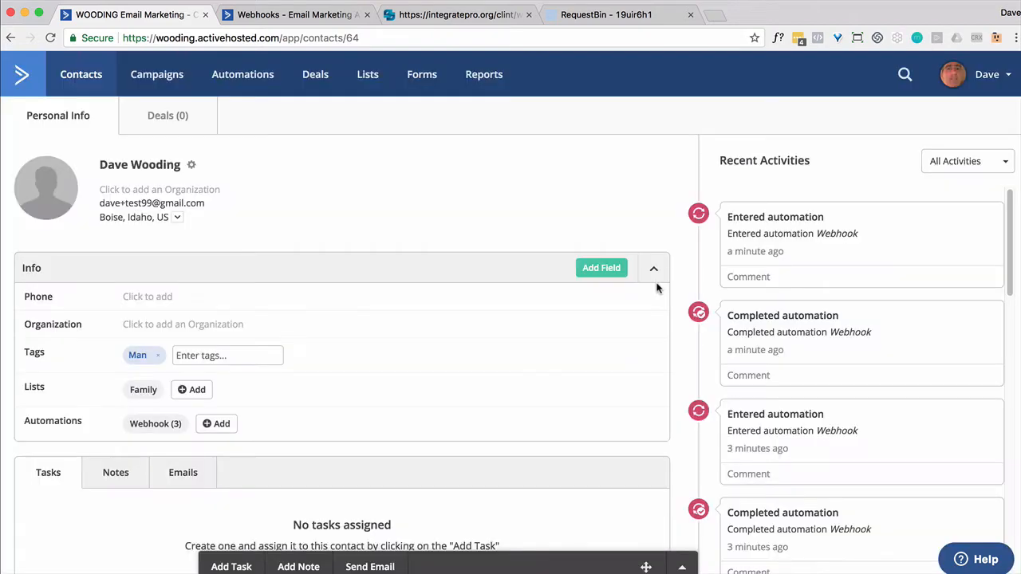
{"action": "mouse_move", "coordinate": [654, 287]}
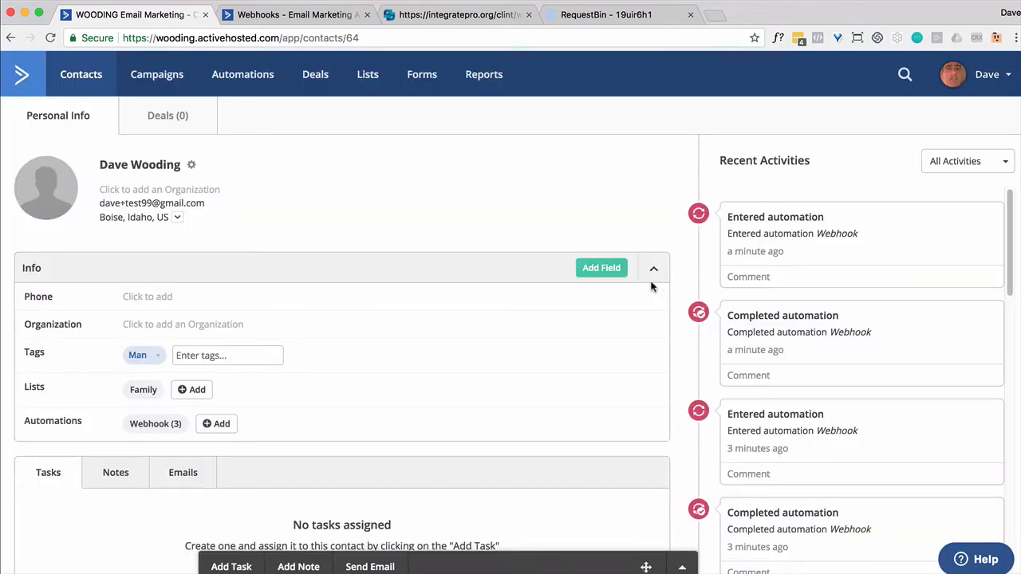
{"action": "left_click", "coordinate": [606, 14]}
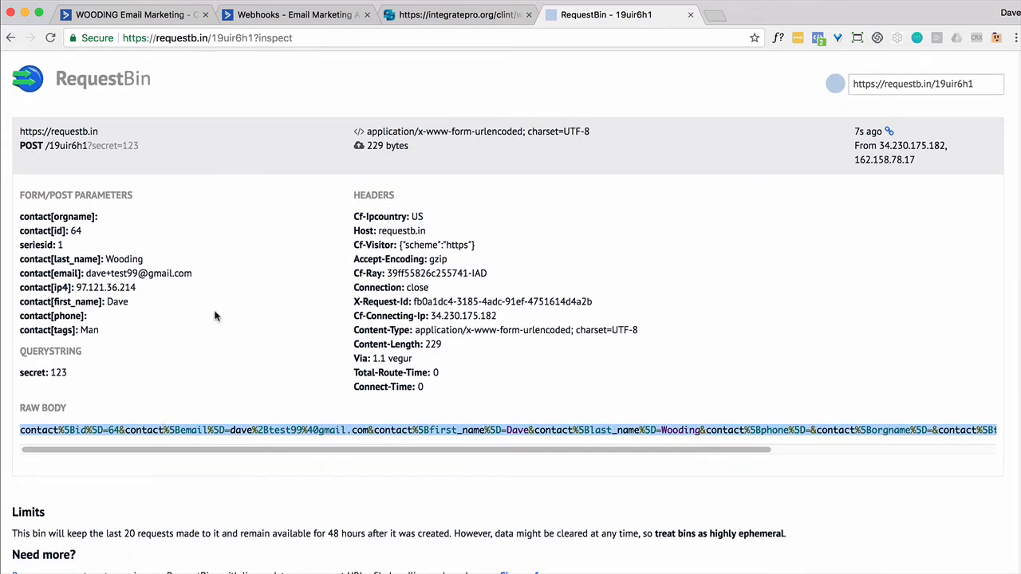
{"action": "scroll", "scroll_direction": "down", "scroll_amount": 3}
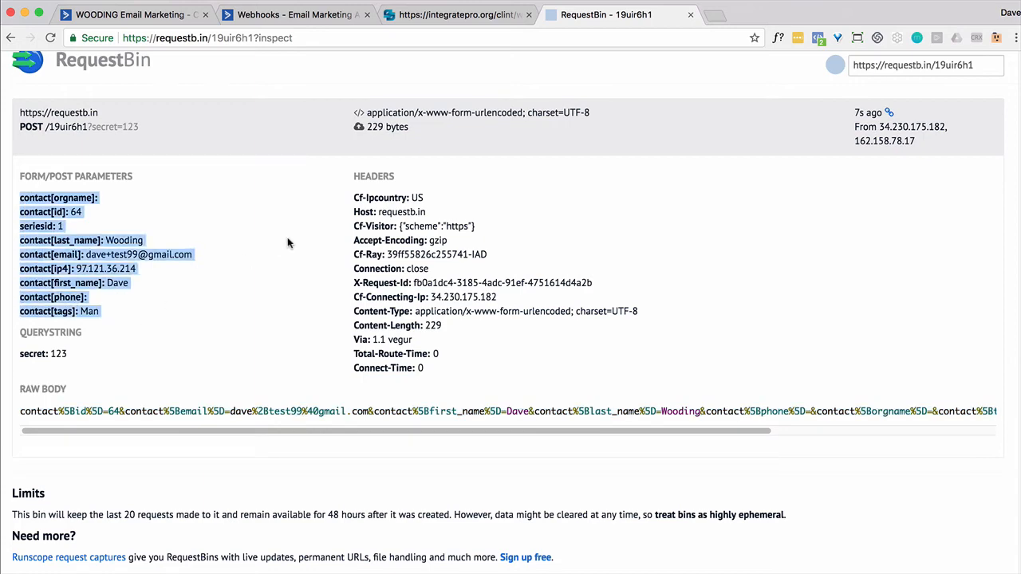
{"action": "scroll", "scroll_direction": "up", "scroll_amount": 3}
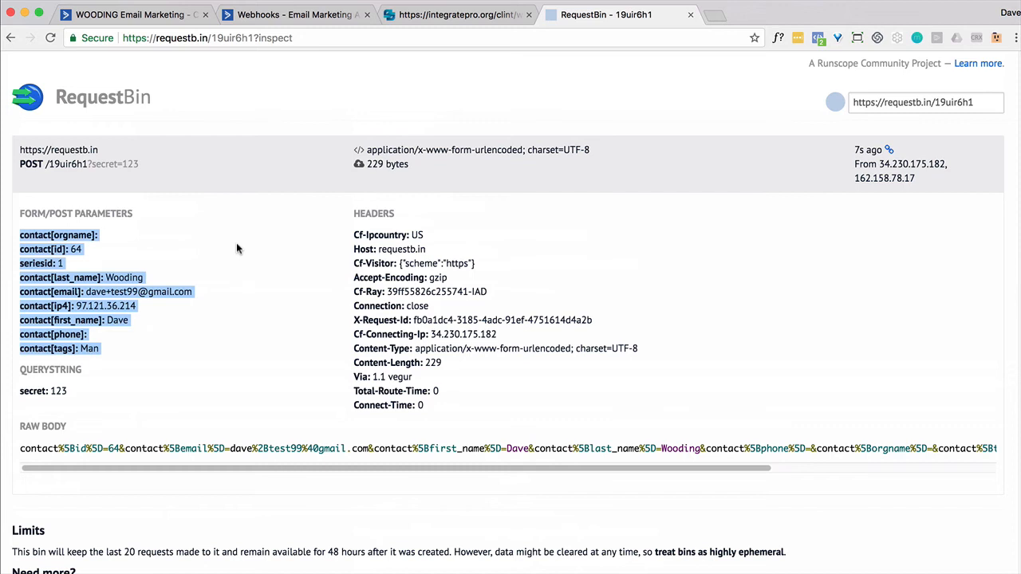